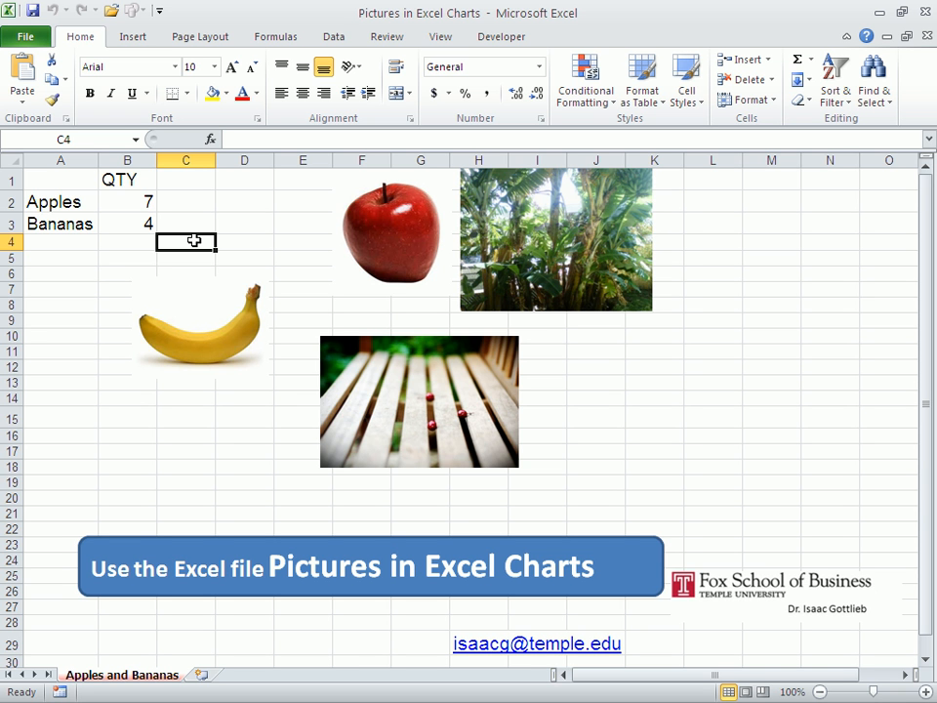
pyautogui.moveTo(70, 177)
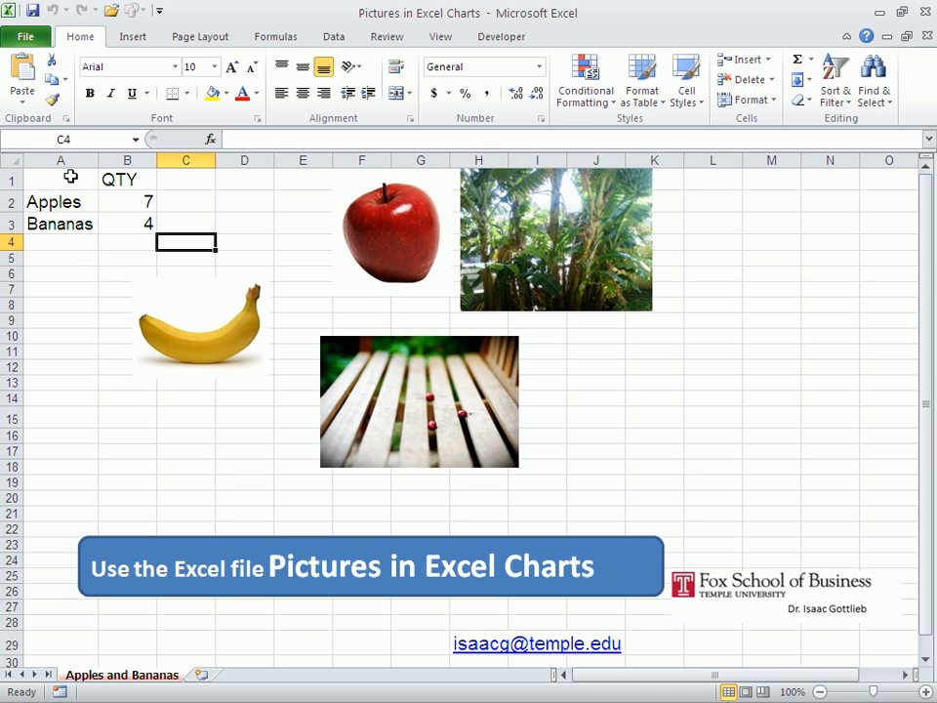
# Select the apples and bananas quantity table in cells A1:B3.
pyautogui.moveTo(61, 180); pyautogui.dragTo(127, 224)
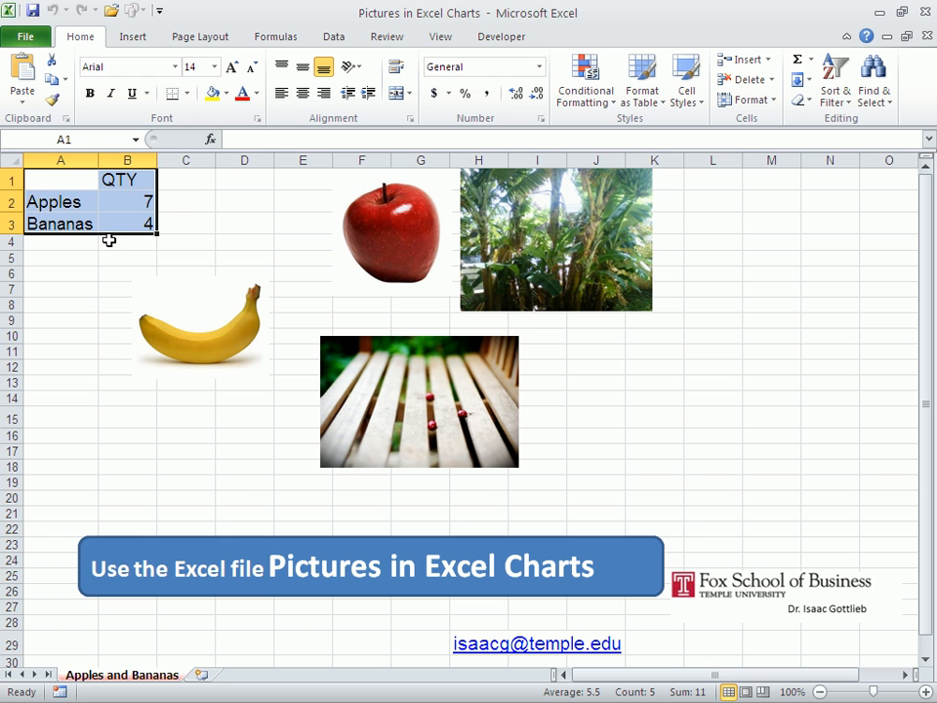
# Insert a 3-D Clustered Column chart of the apple and banana quantities.
pyautogui.click(138, 37)
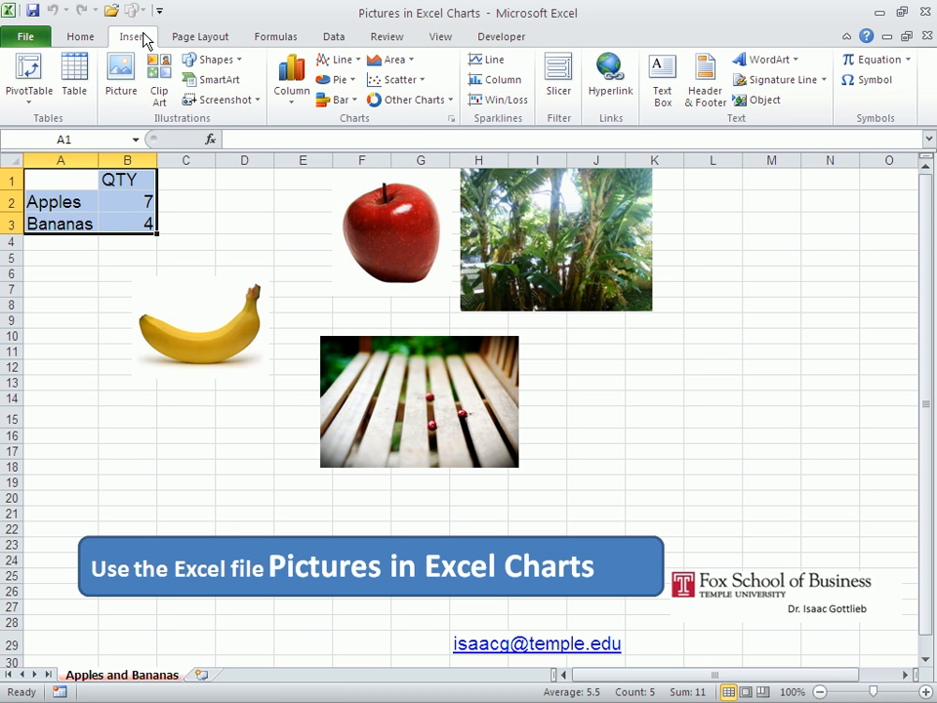
pyautogui.click(293, 78)
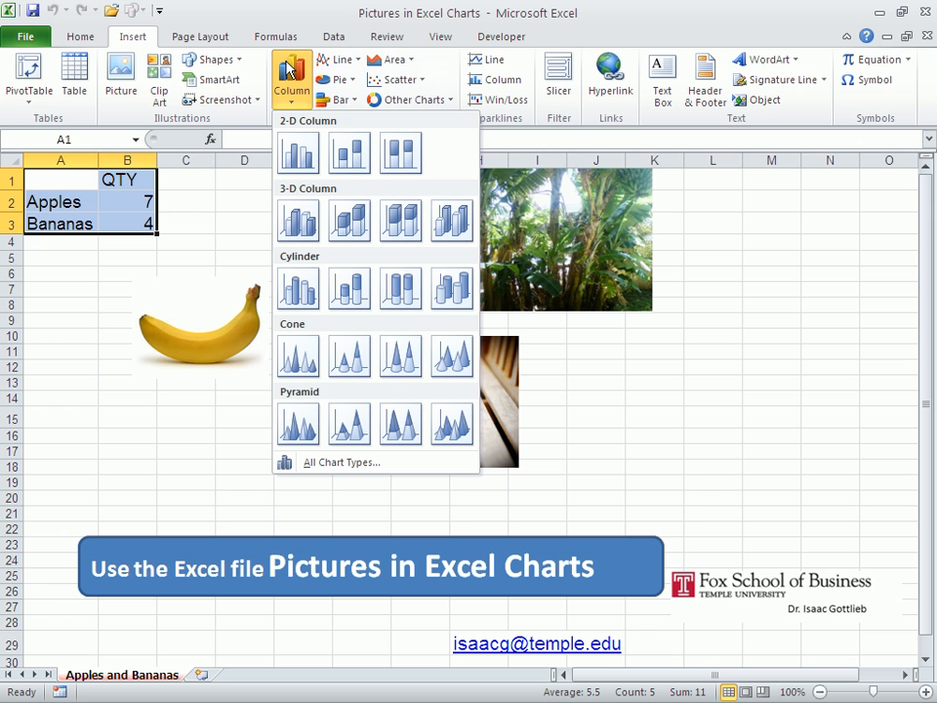
pyautogui.moveTo(298, 222)
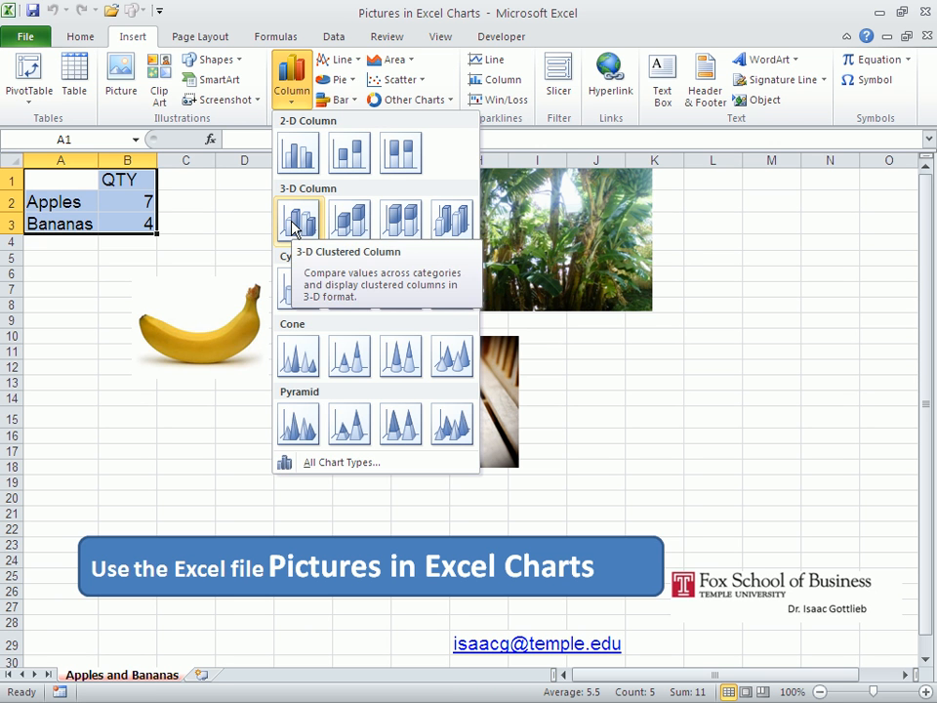
pyautogui.click(298, 218)
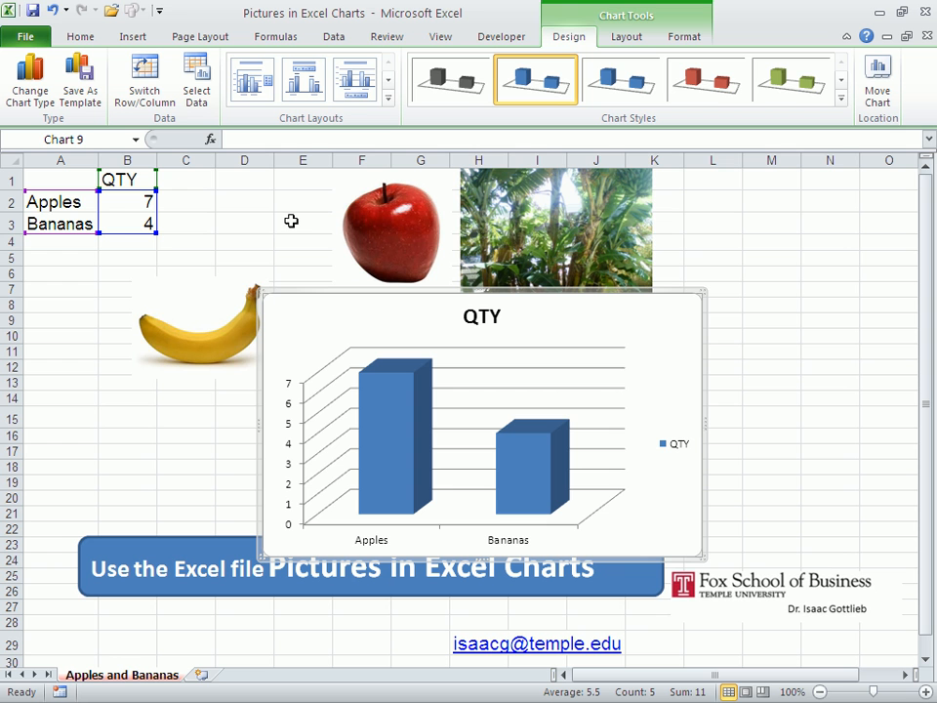
pyautogui.moveTo(458, 342)
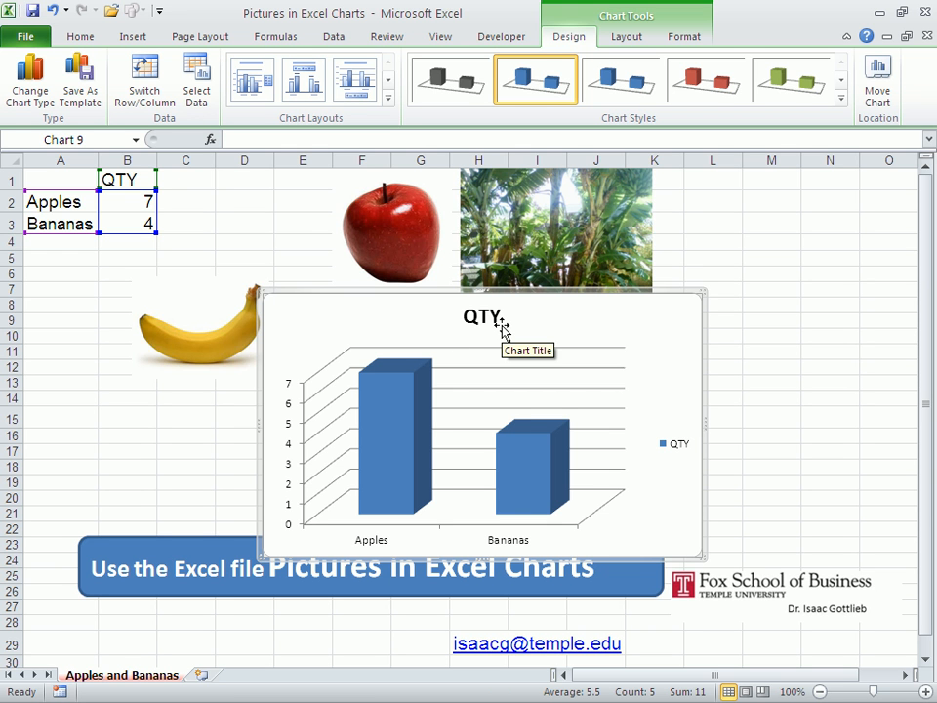
pyautogui.moveTo(674, 366)
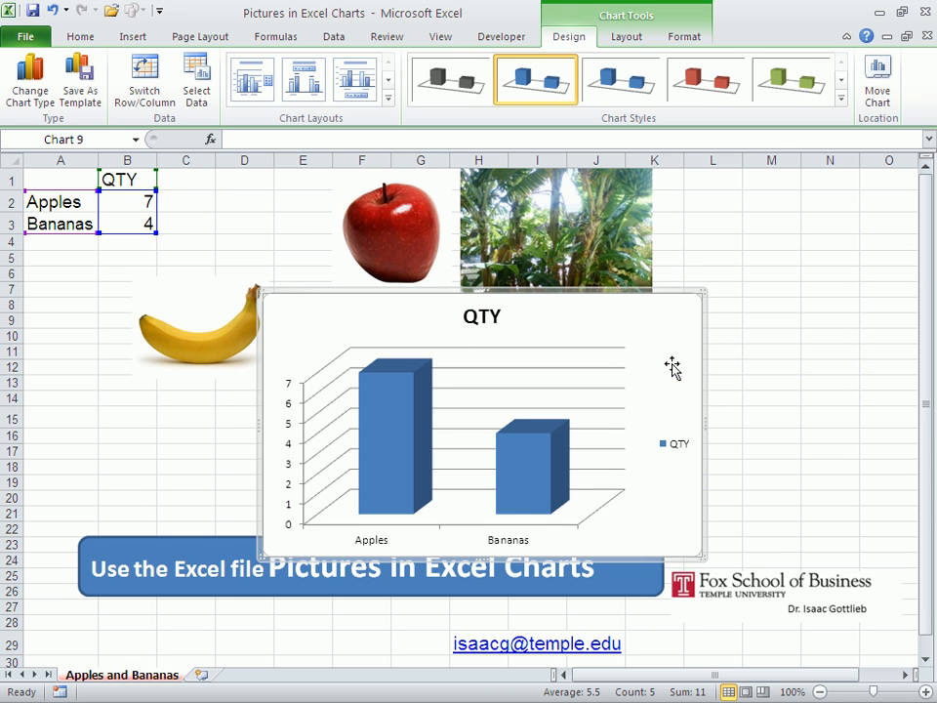
# Move the QTY chart onto a new chart sheet named Chart2.
pyautogui.rightClick(672, 365)
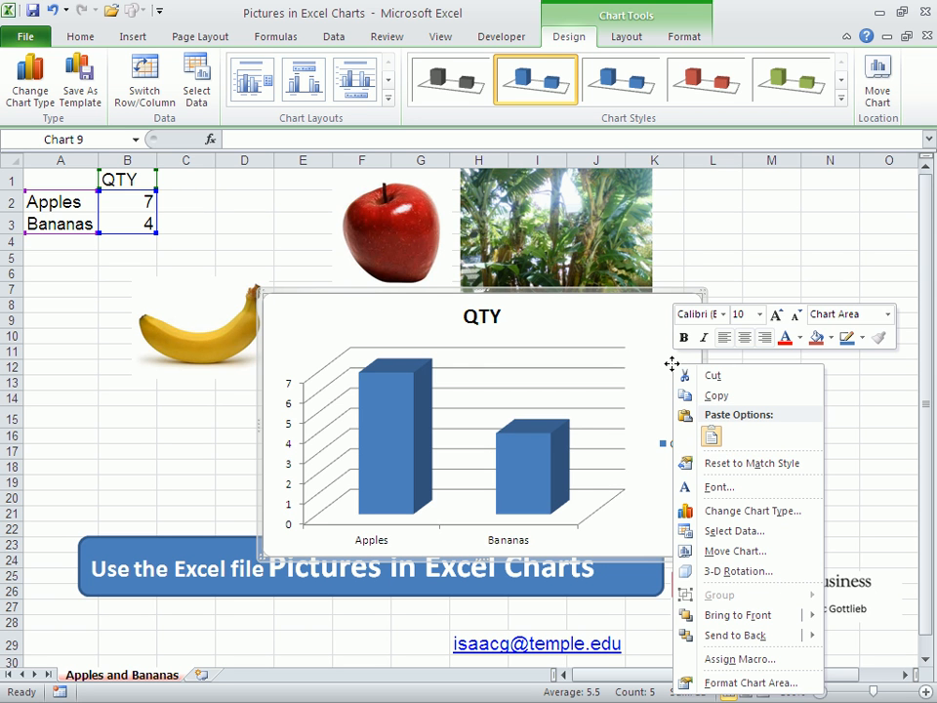
pyautogui.moveTo(685, 437)
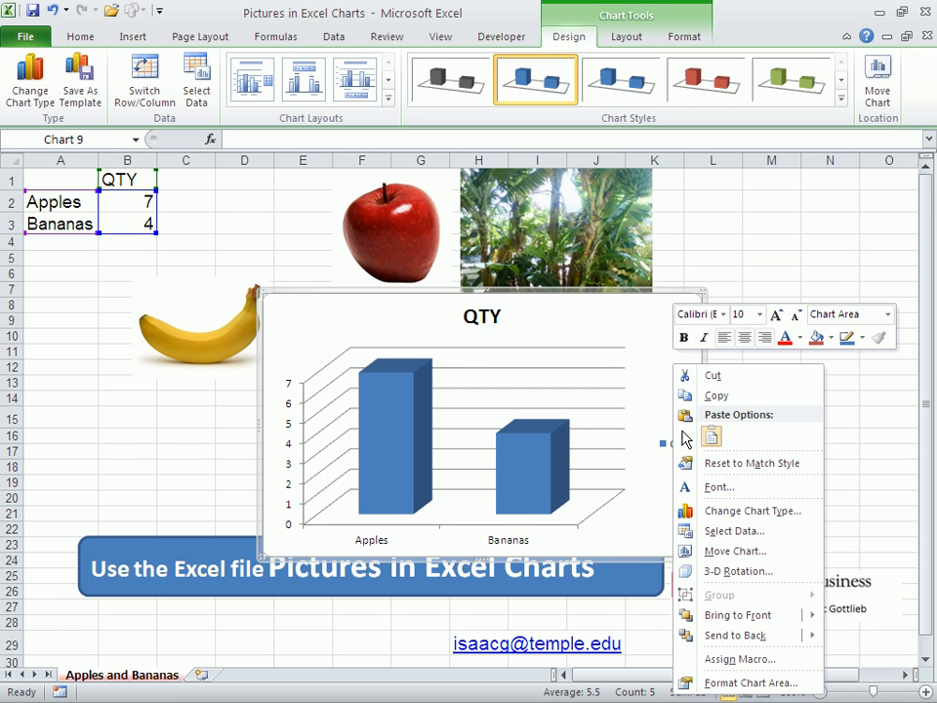
pyautogui.click(736, 550)
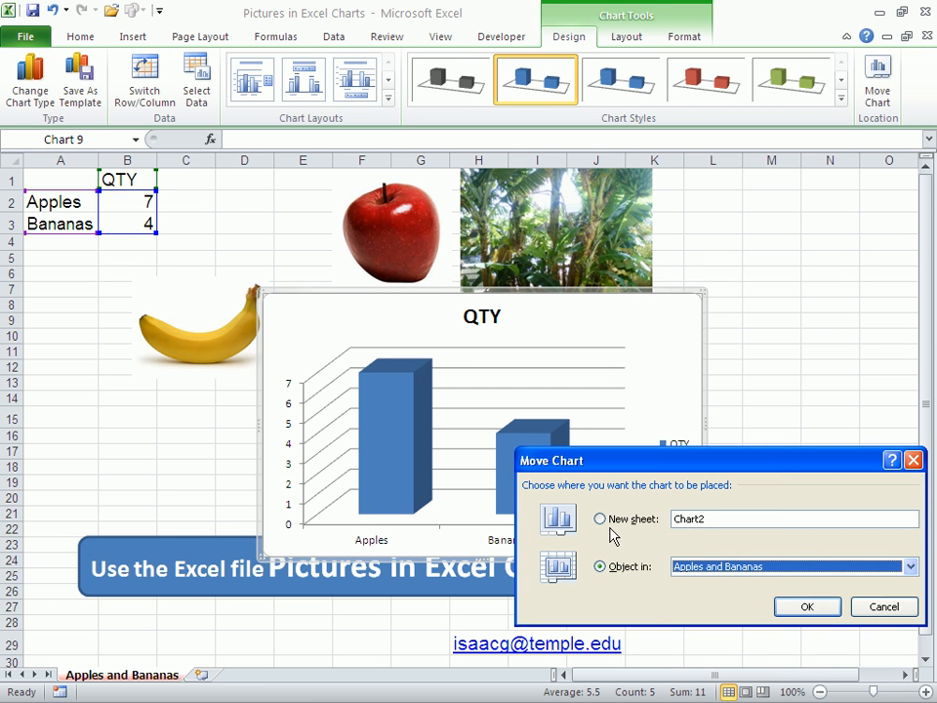
pyautogui.click(598, 519)
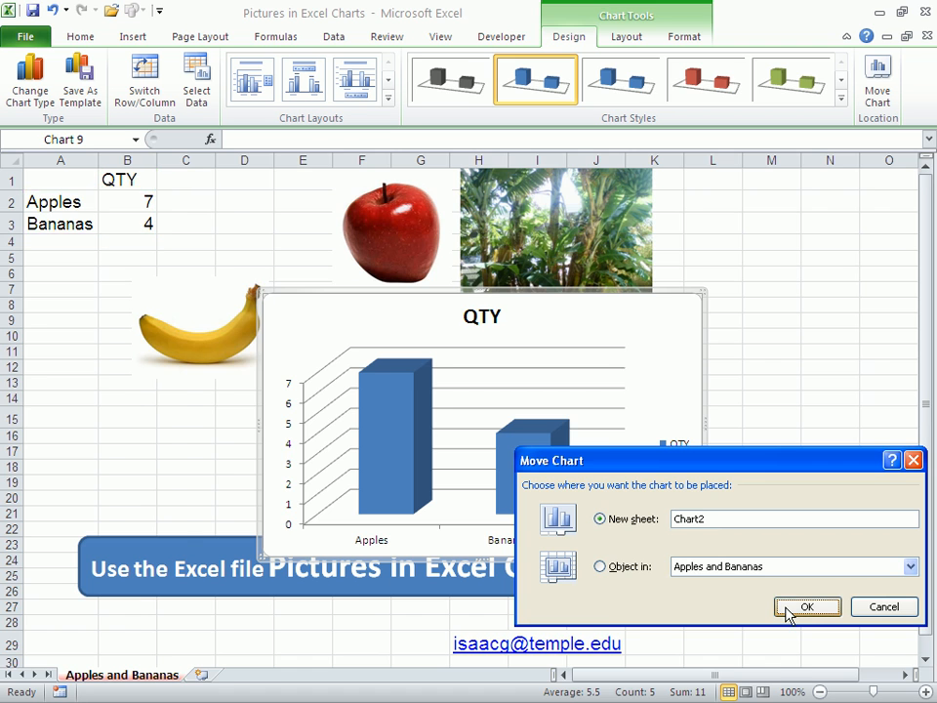
pyautogui.click(807, 606)
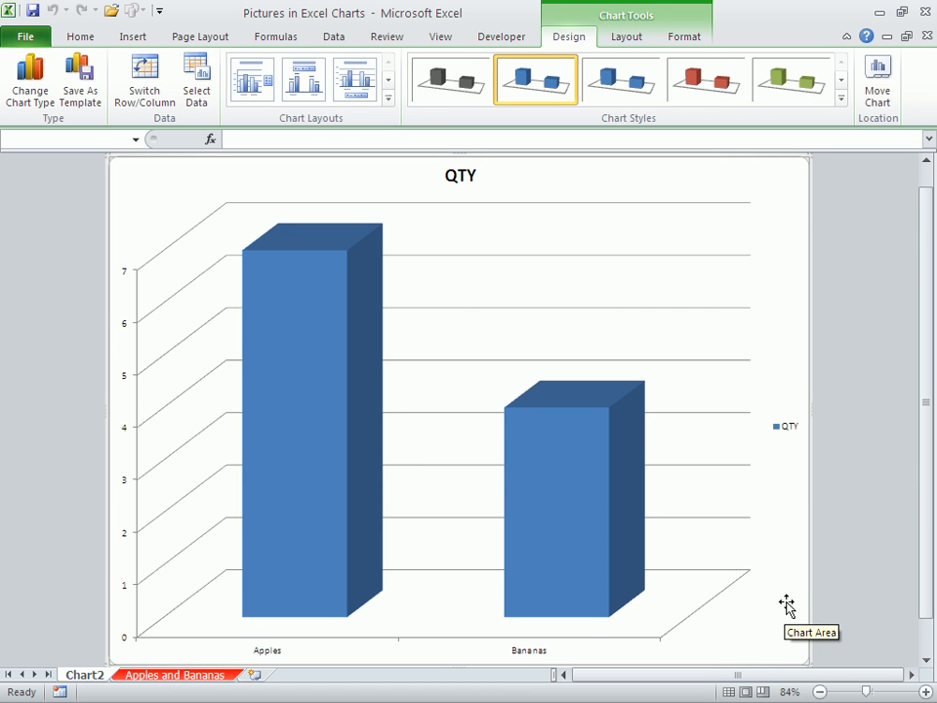
pyautogui.moveTo(791, 605)
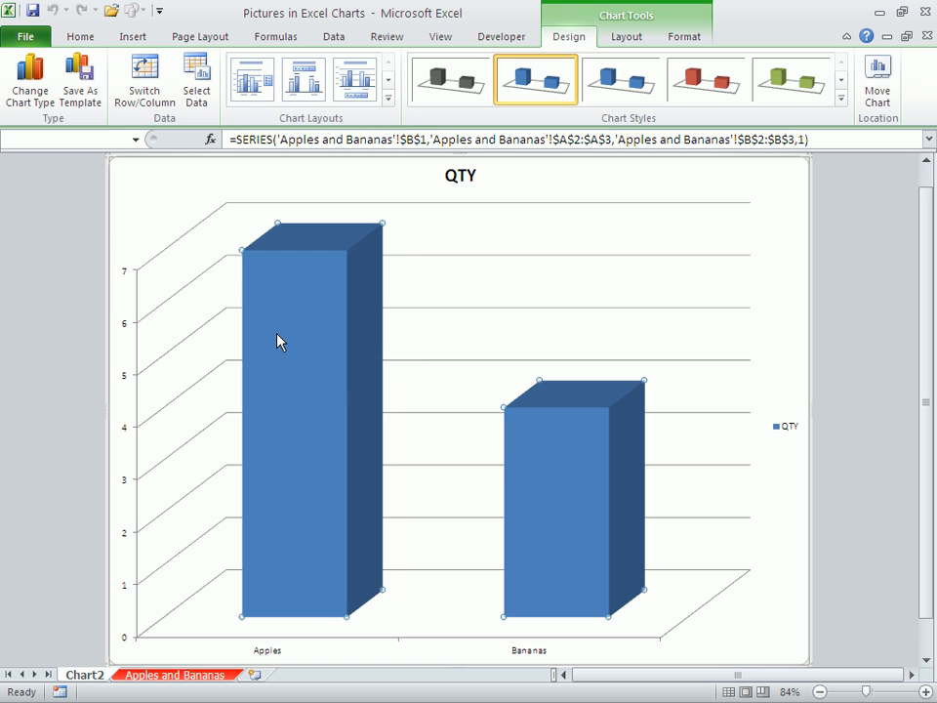
pyautogui.moveTo(540, 443)
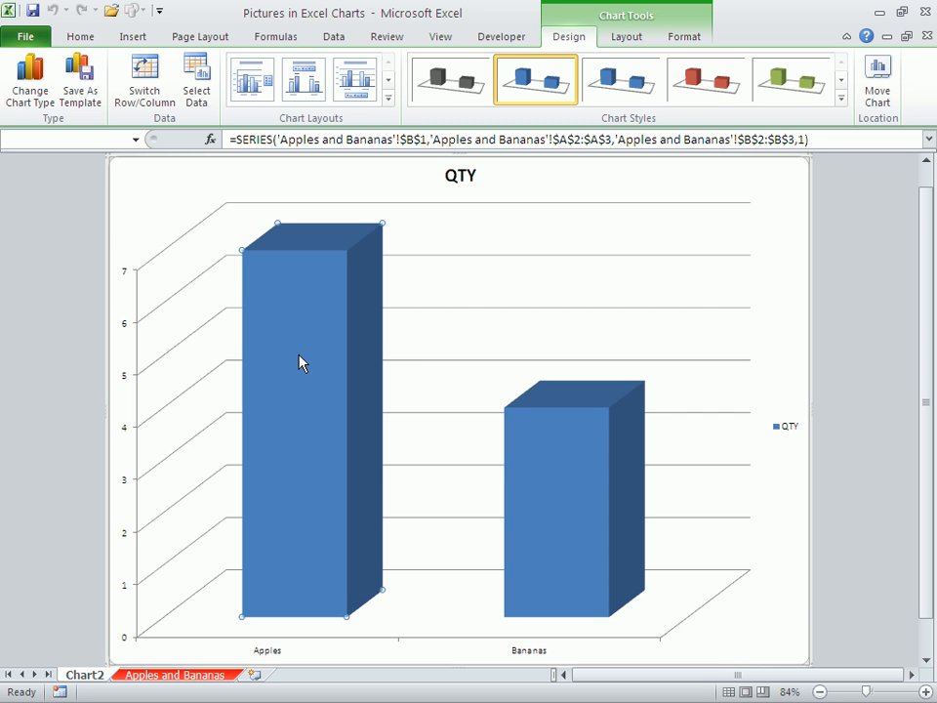
# Give the Apples data point a solid fill in standard Red.
pyautogui.rightClick(301, 362)
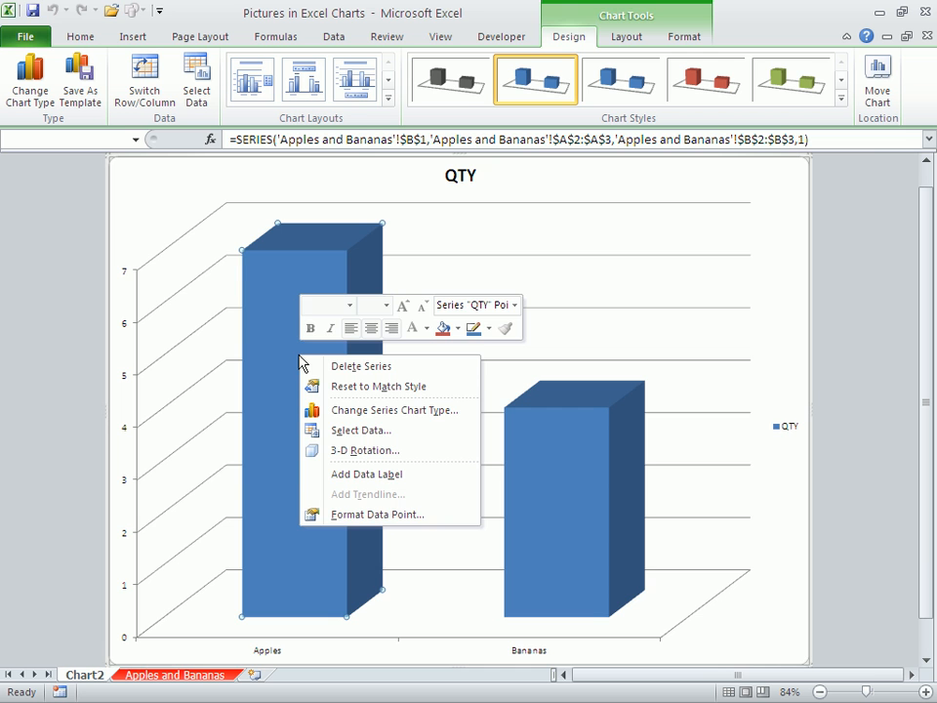
pyautogui.moveTo(371, 521)
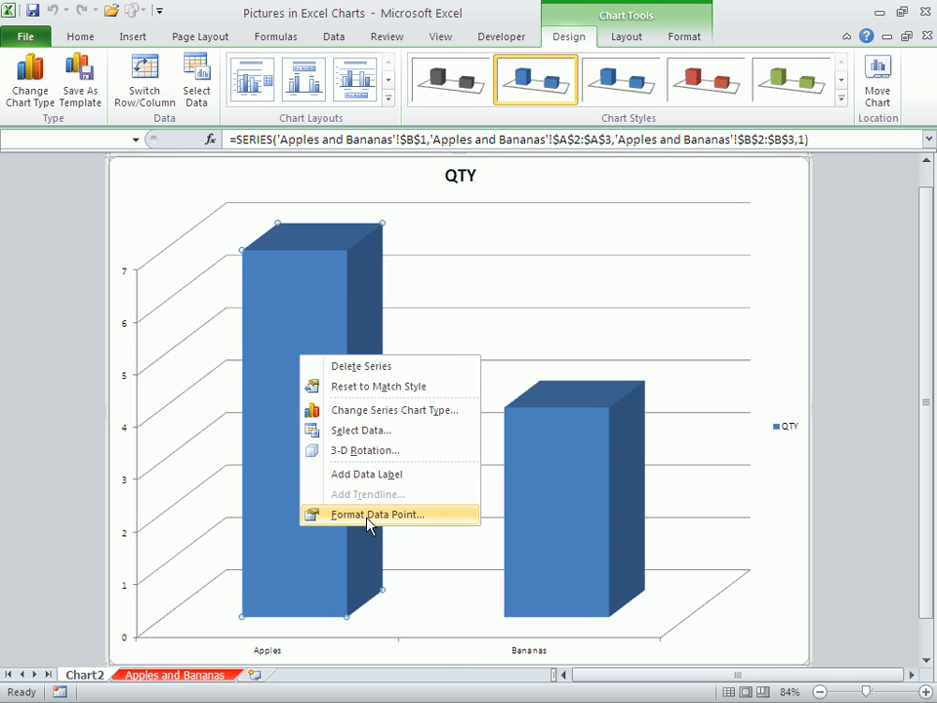
pyautogui.click(379, 514)
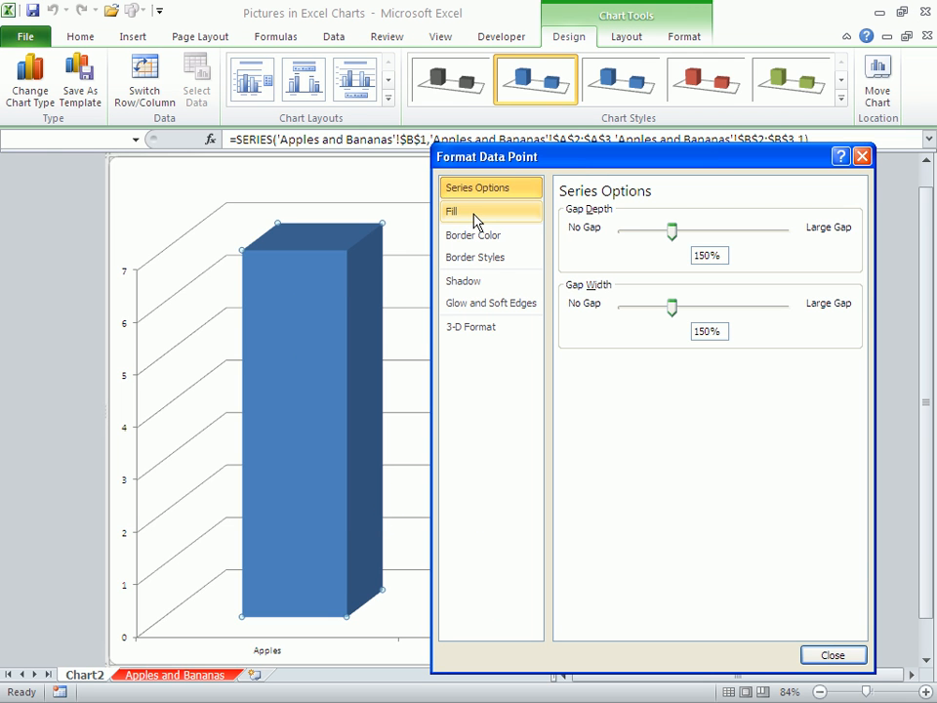
pyautogui.click(452, 211)
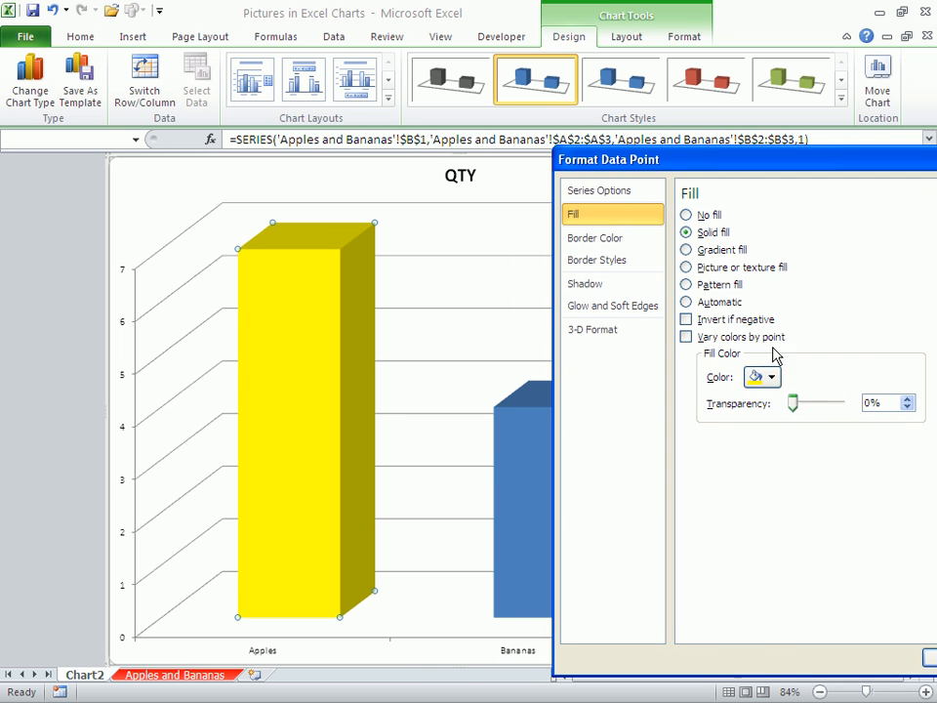
pyautogui.click(775, 377)
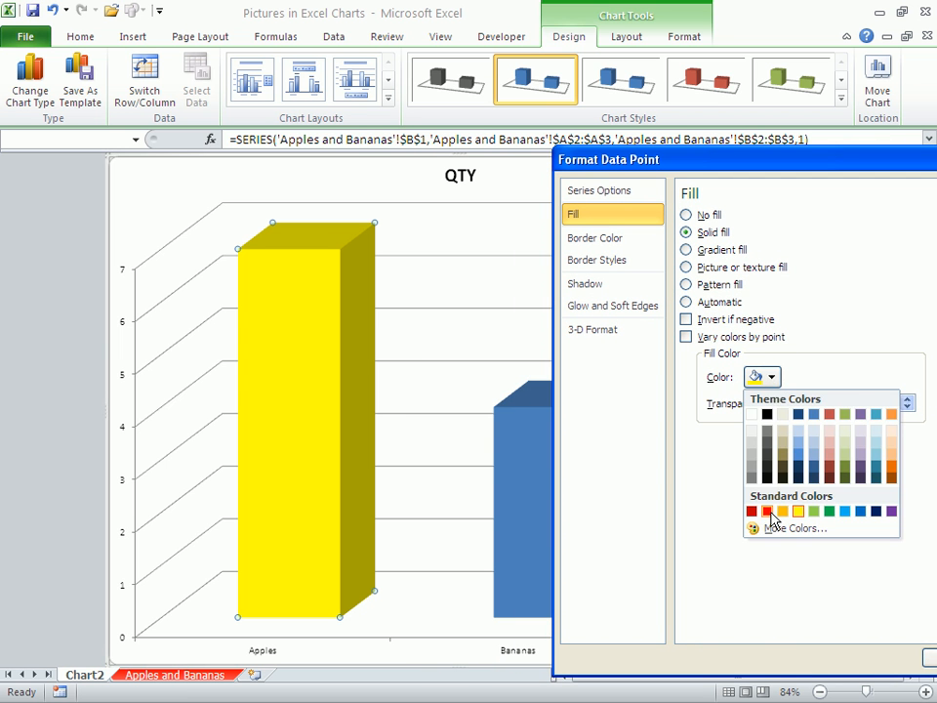
pyautogui.click(751, 511)
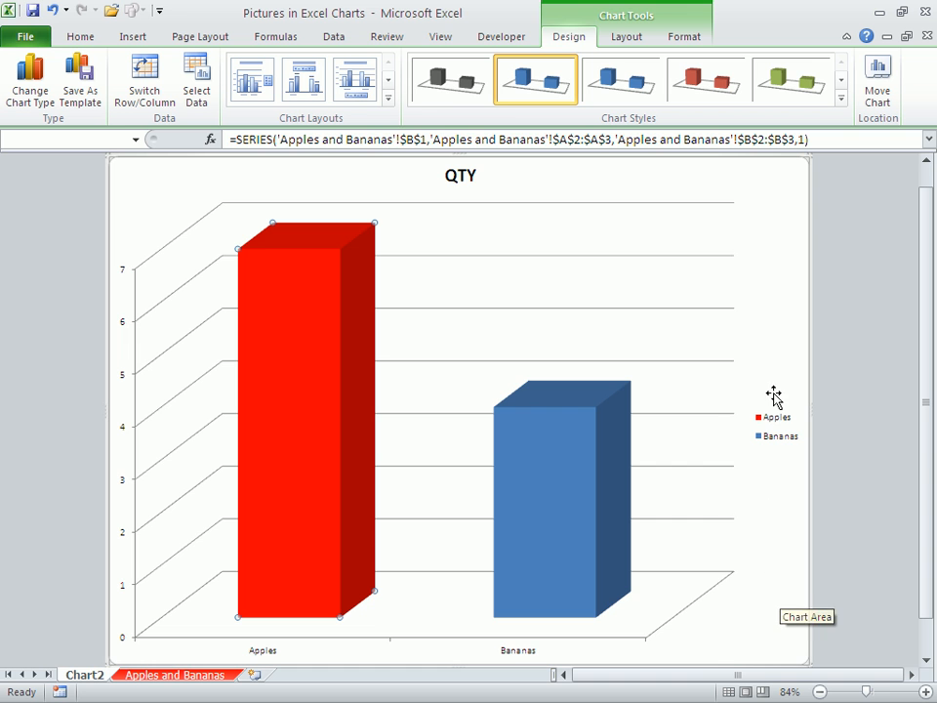
# Set the chart's 3-D rotation to X 20° and Y 10°.
pyautogui.rightClick(772, 393)
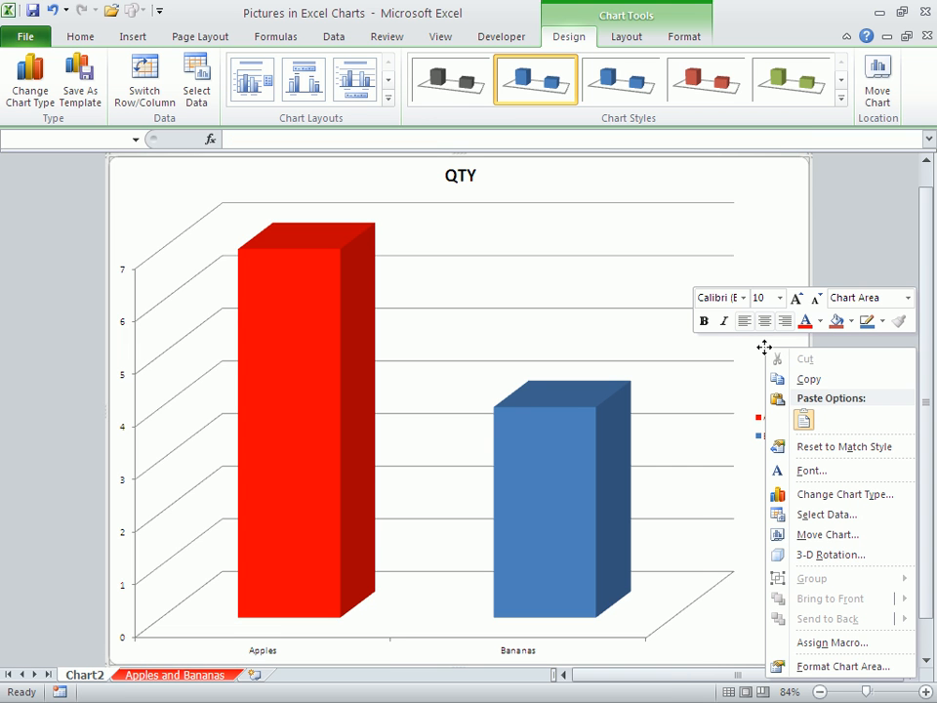
pyautogui.moveTo(833, 554)
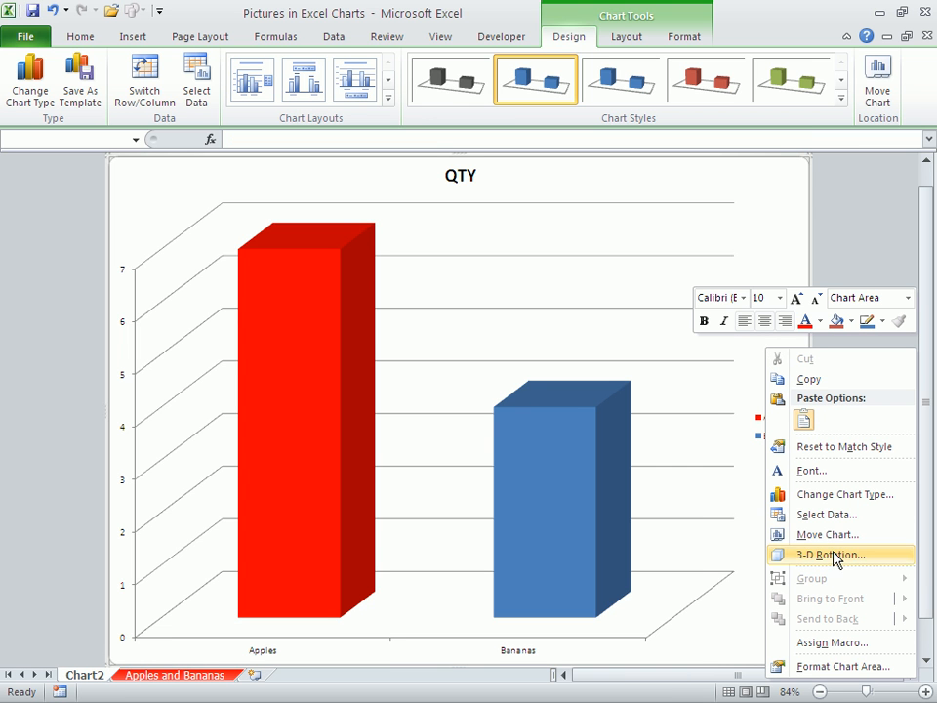
pyautogui.click(826, 554)
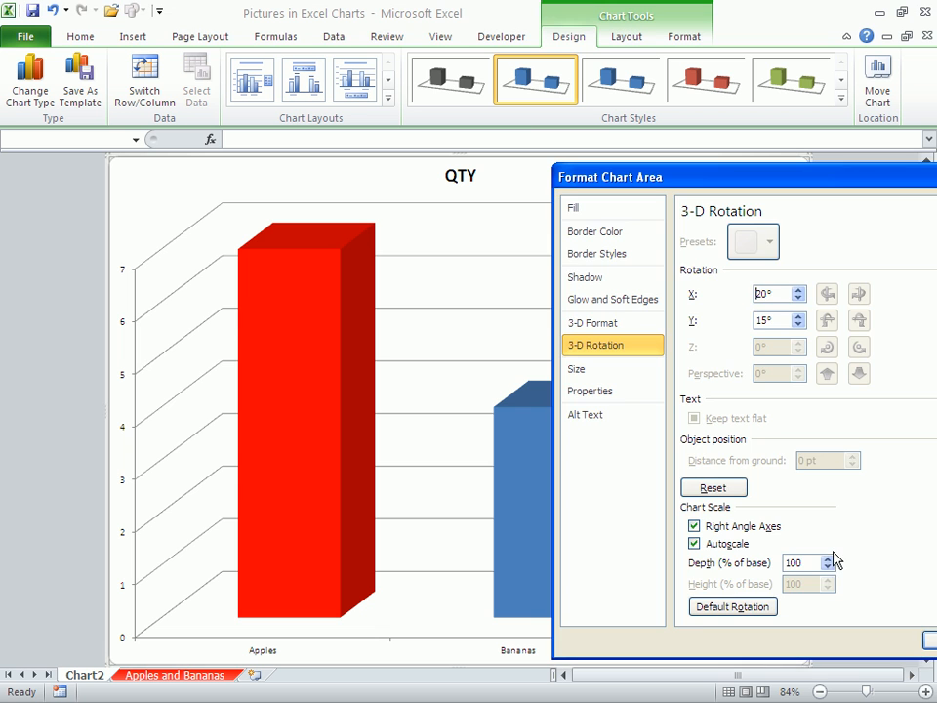
pyautogui.moveTo(742, 177); pyautogui.dragTo(756, 177)
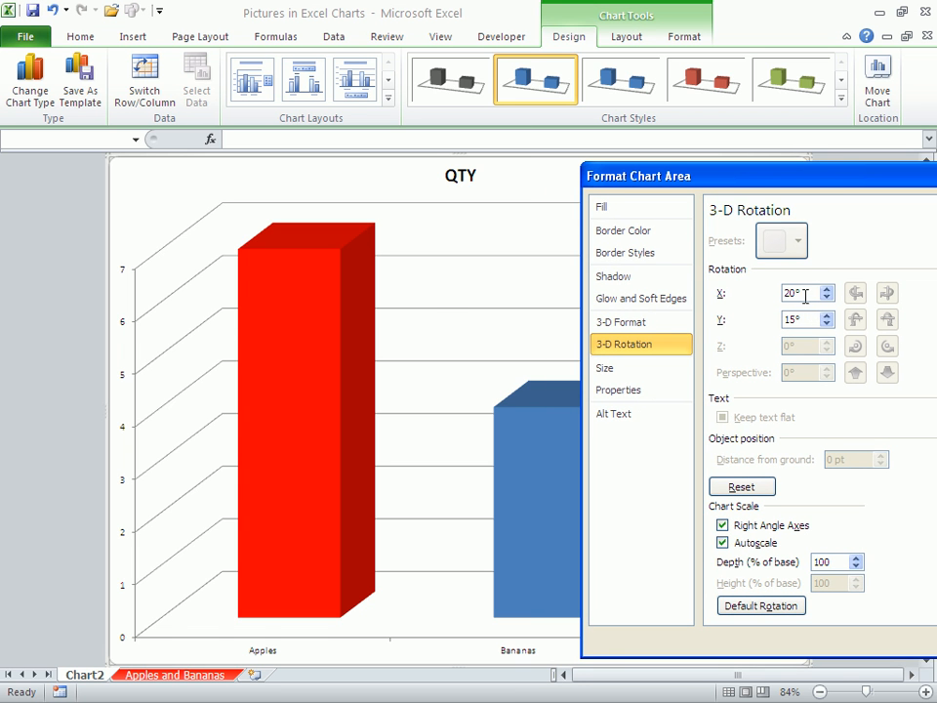
pyautogui.click(832, 287)
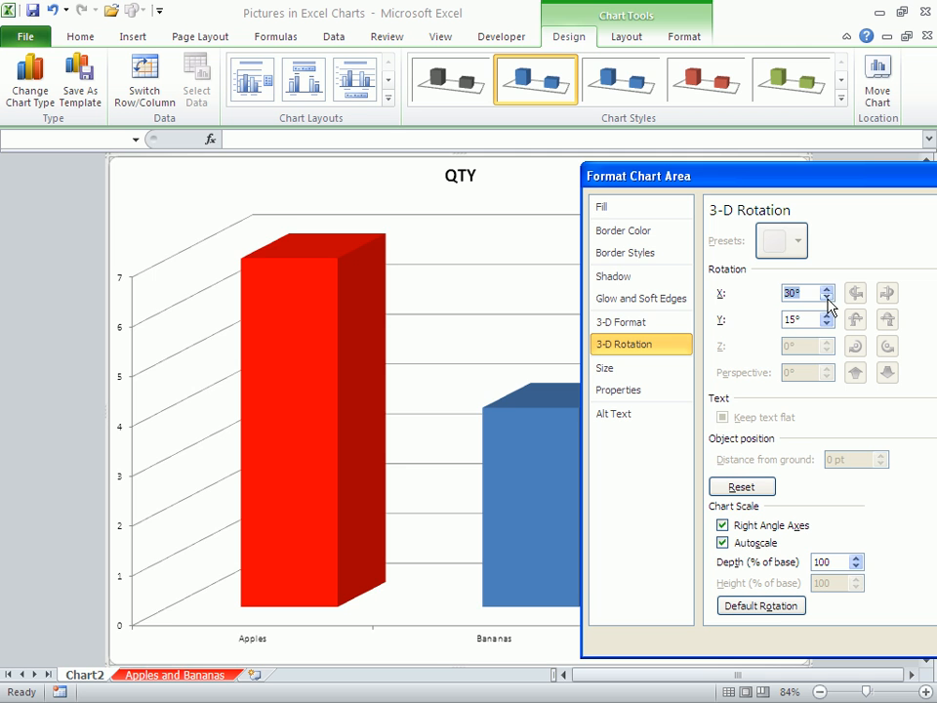
pyautogui.click(826, 297)
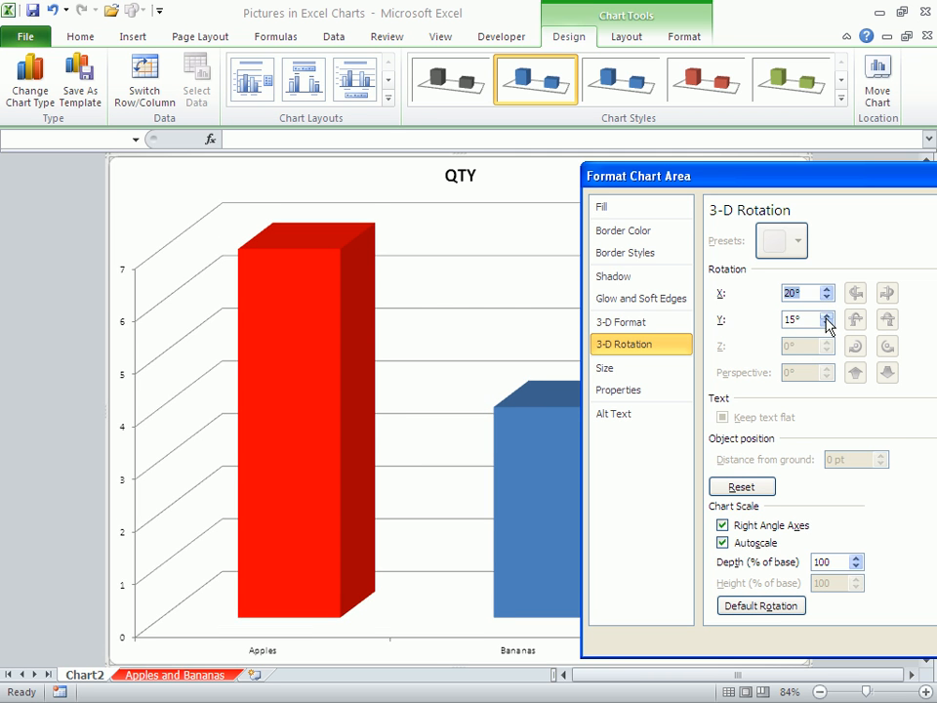
pyautogui.click(827, 324)
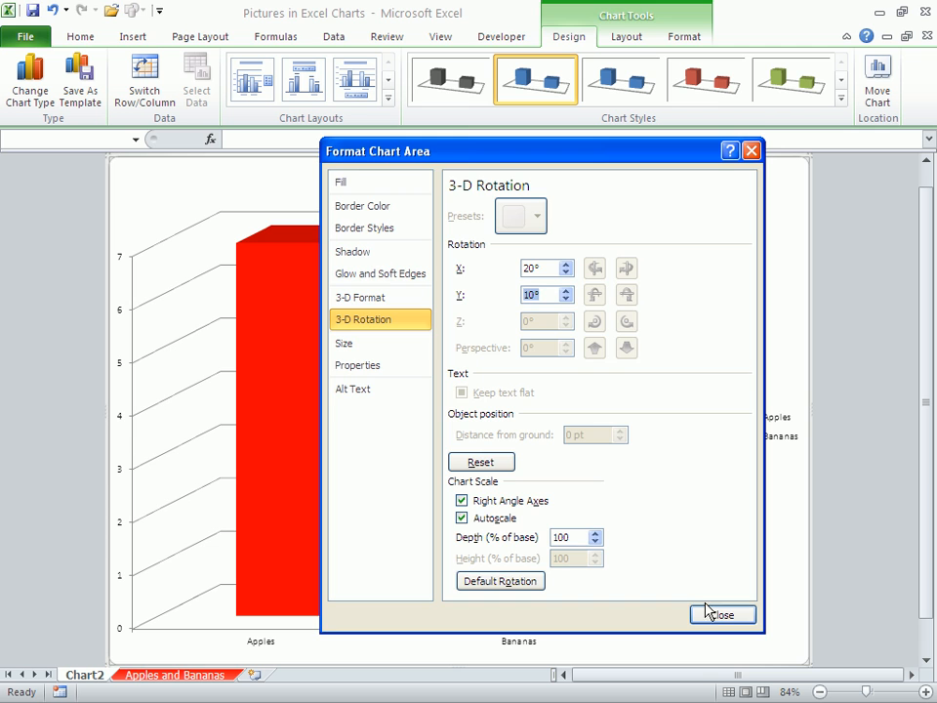
pyautogui.click(725, 614)
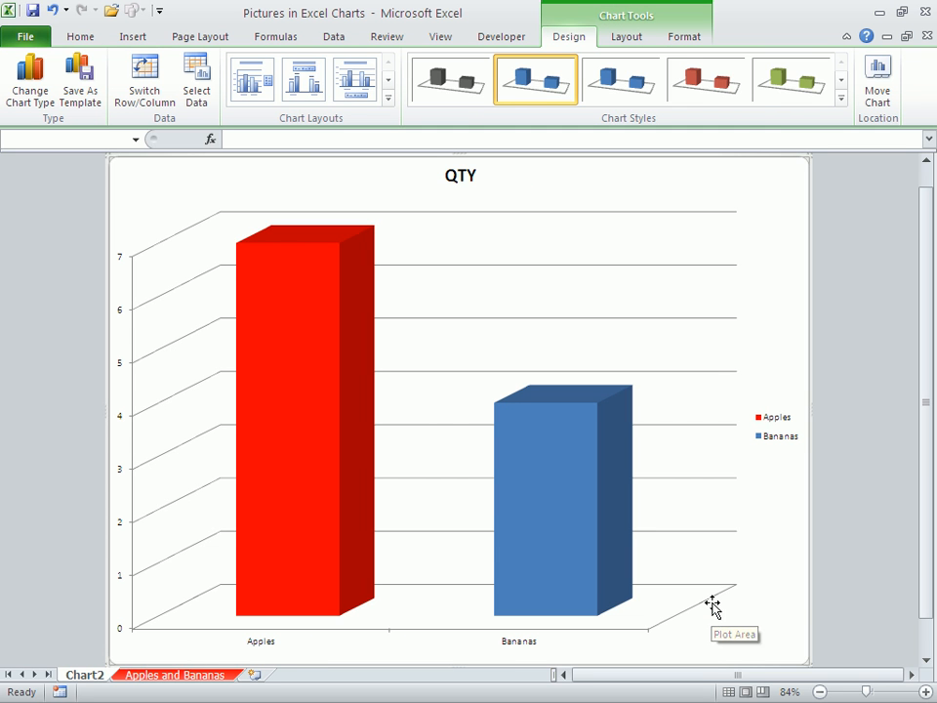
pyautogui.moveTo(387, 632)
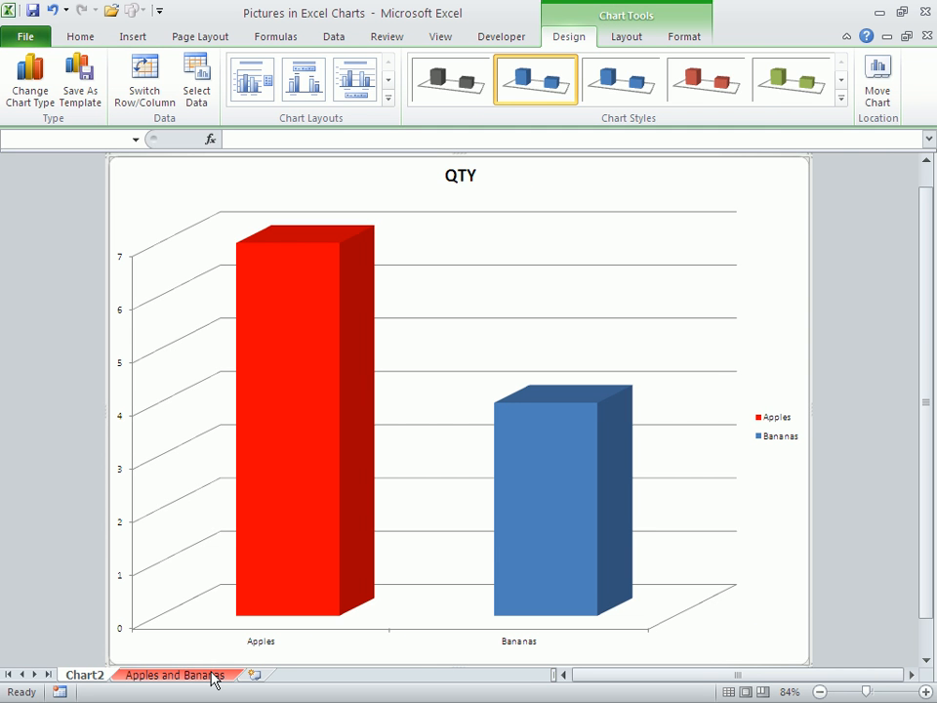
# Copy the apple picture from the Apples and Bananas sheet into Chart2's Apples column.
pyautogui.click(181, 673)
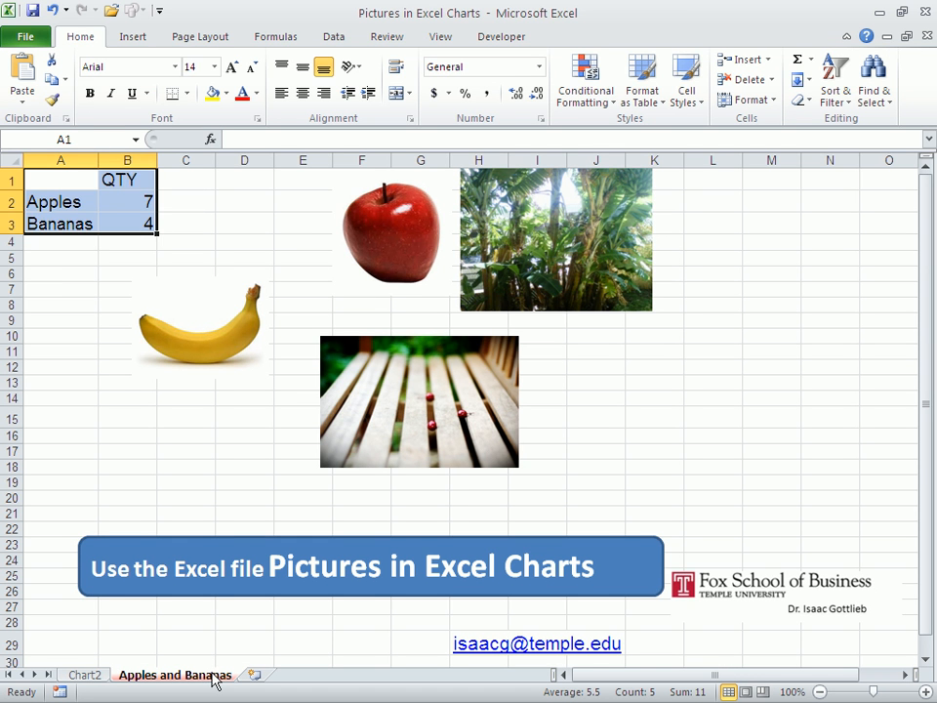
pyautogui.click(391, 249)
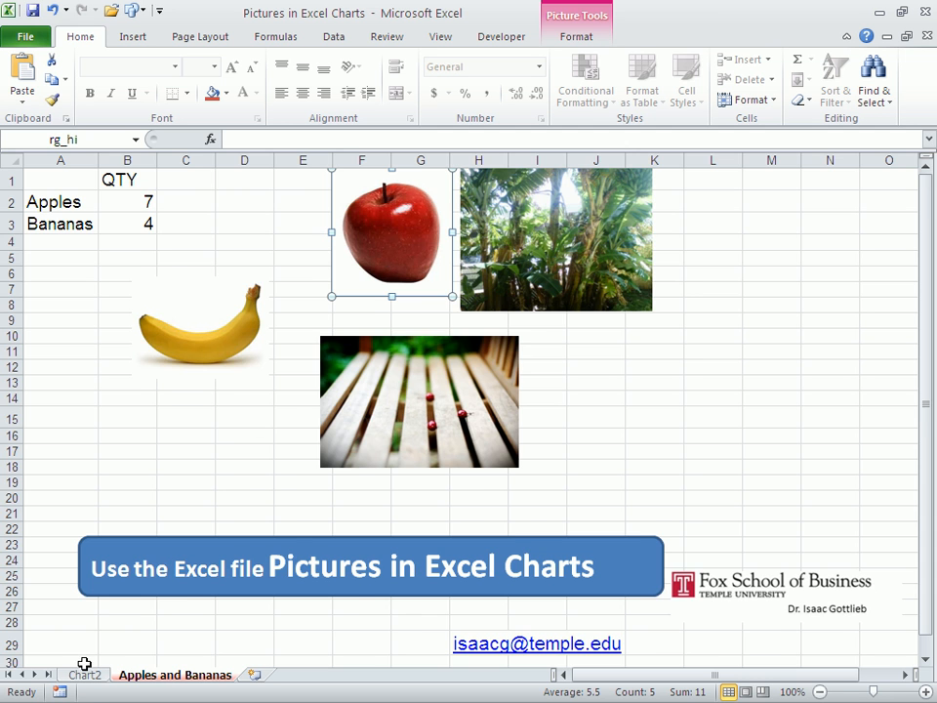
pyautogui.click(85, 675)
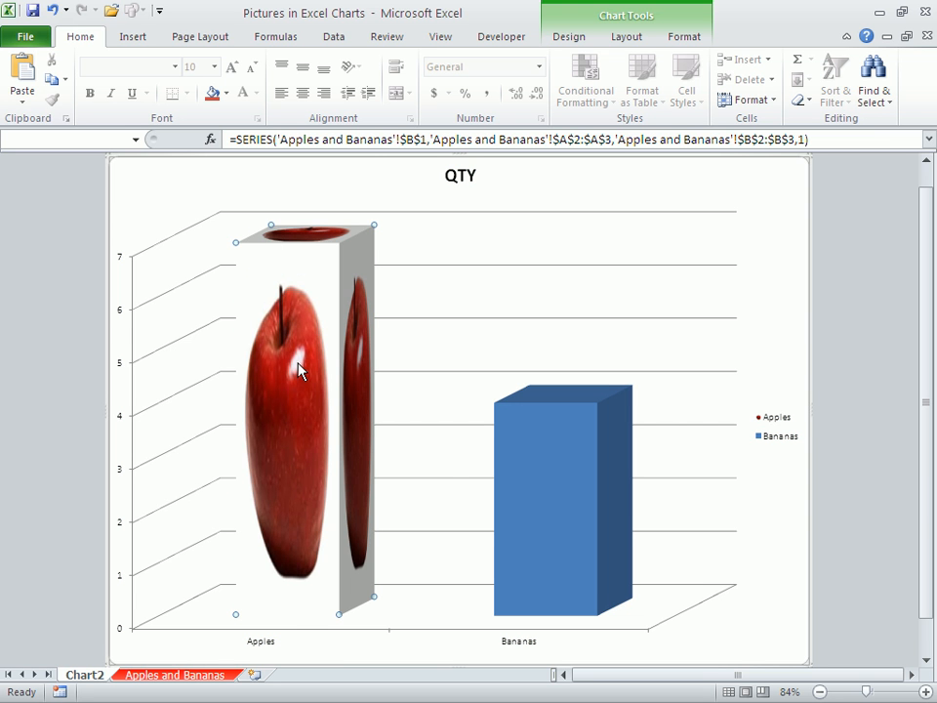
pyautogui.moveTo(293, 348)
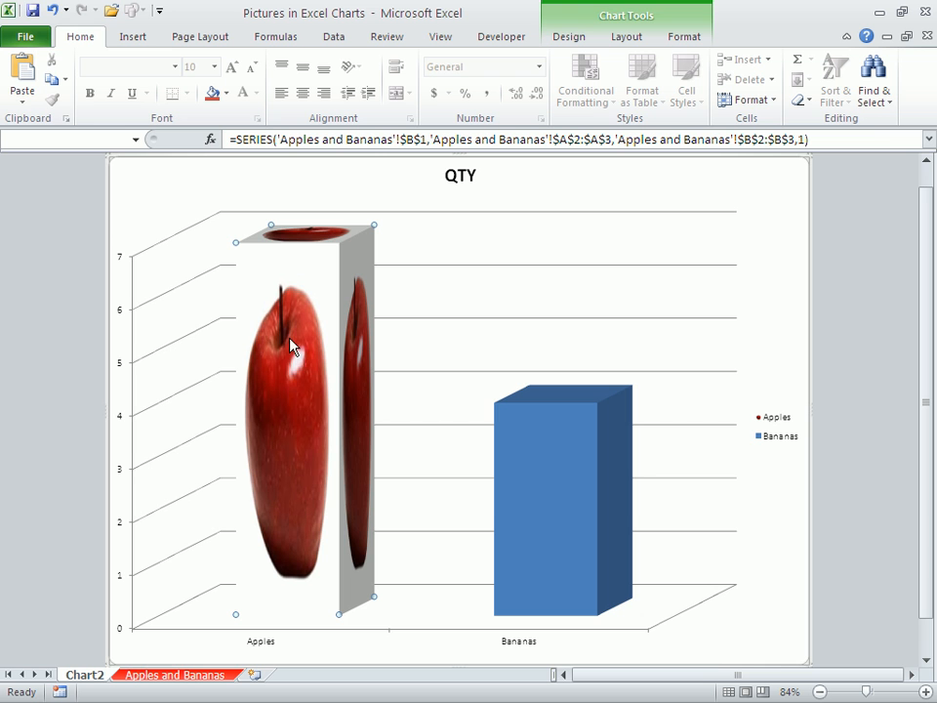
pyautogui.moveTo(287, 368)
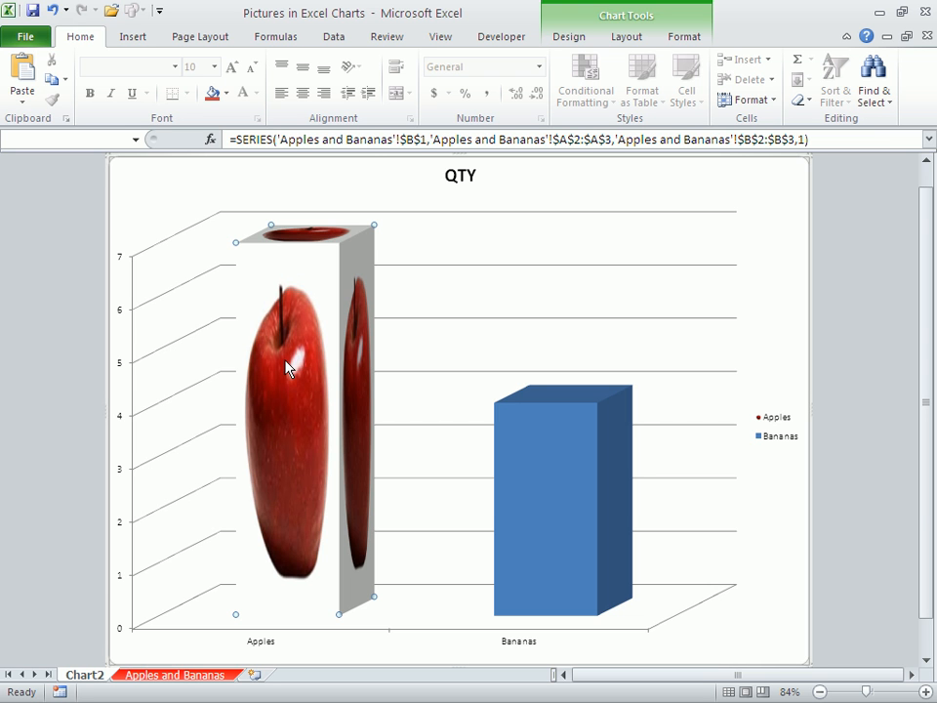
# Set the Apples column picture fill to Stack and Scale at 1 unit per picture.
pyautogui.rightClick(287, 368)
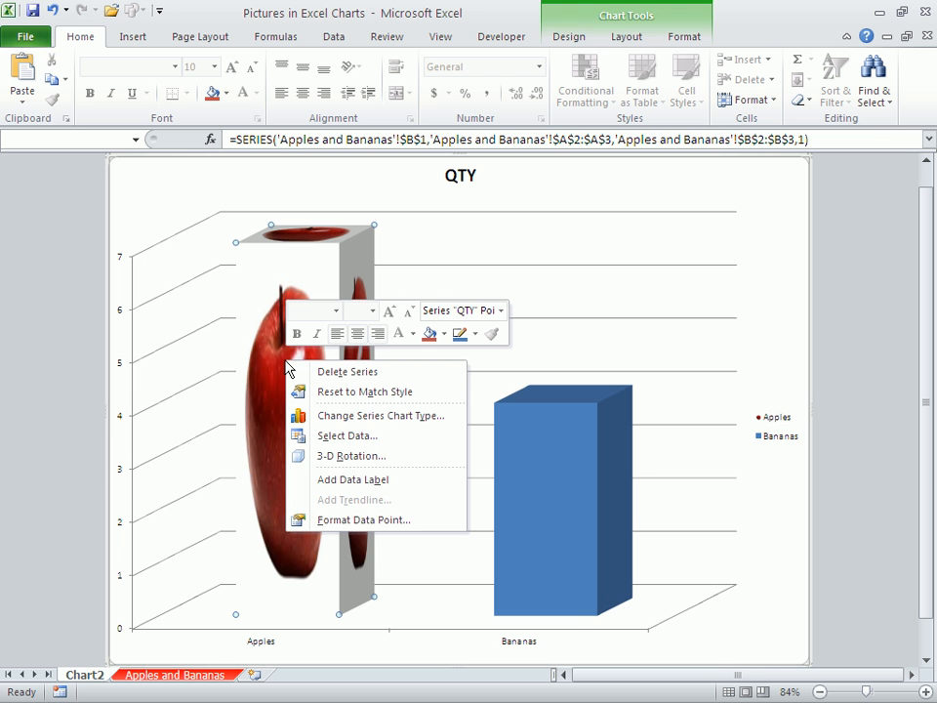
pyautogui.moveTo(363, 520)
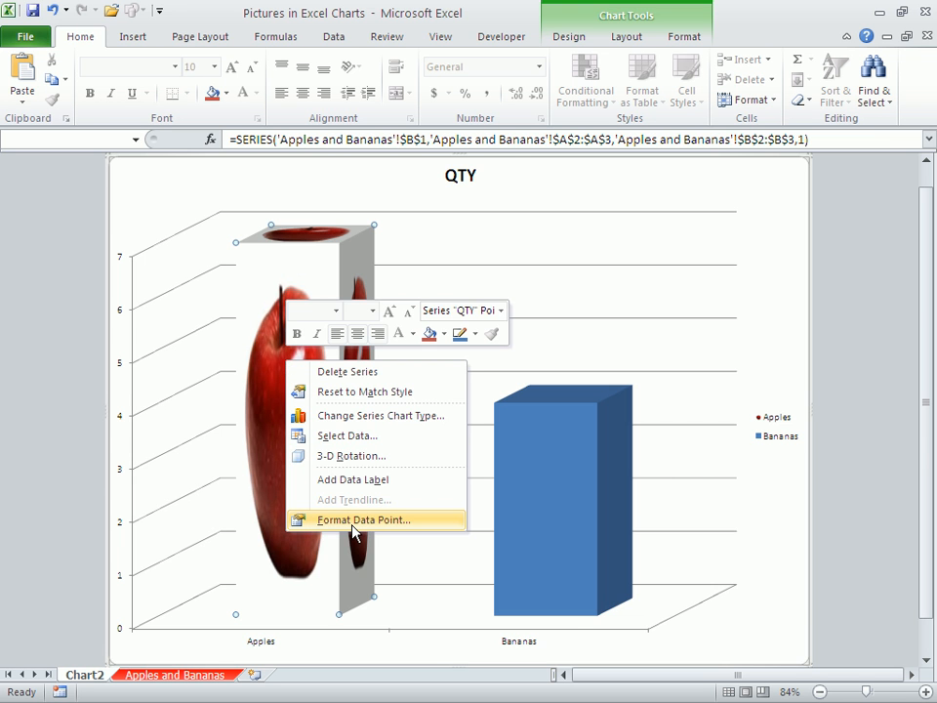
pyautogui.click(363, 519)
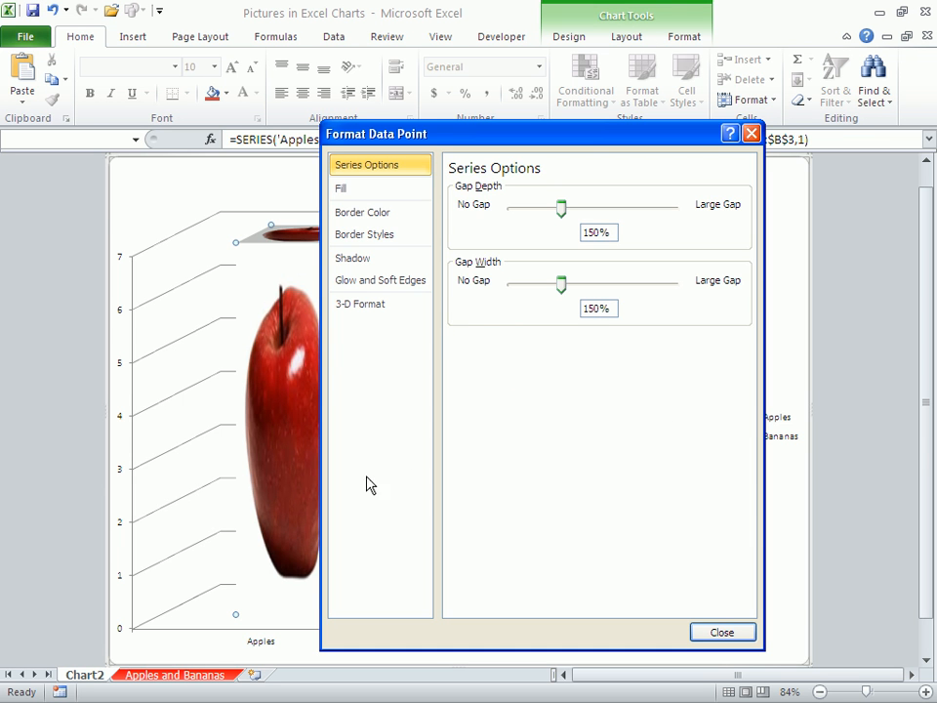
pyautogui.click(341, 188)
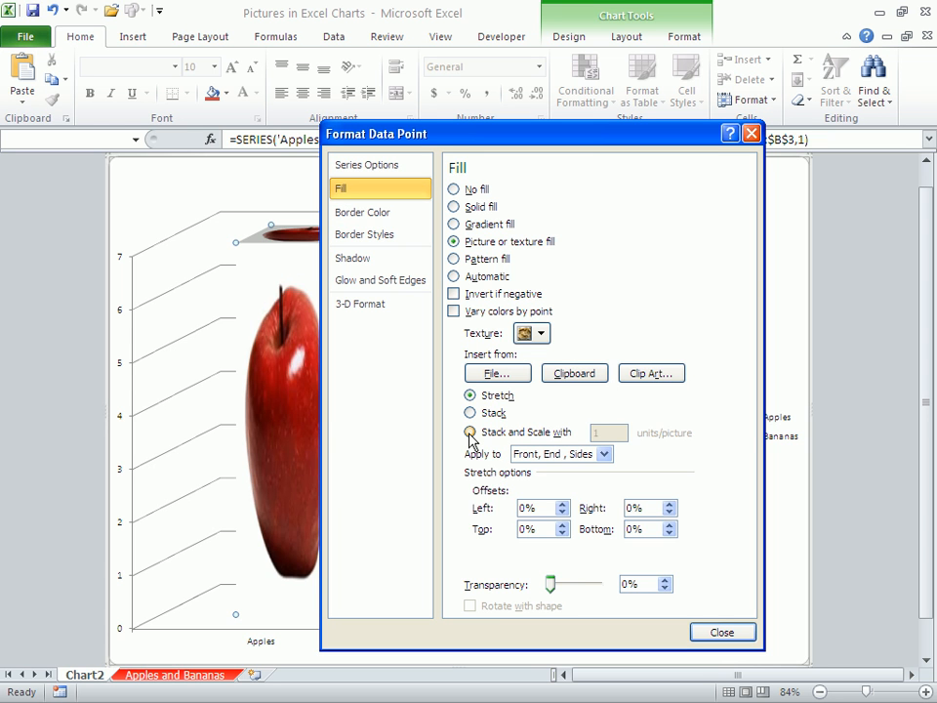
pyautogui.click(471, 433)
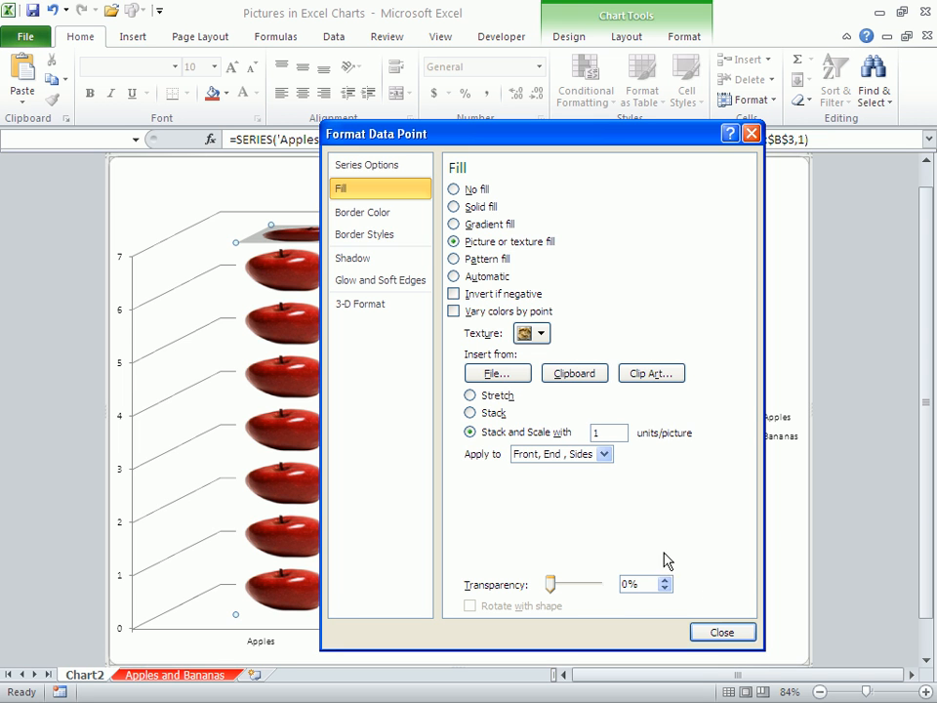
pyautogui.click(723, 632)
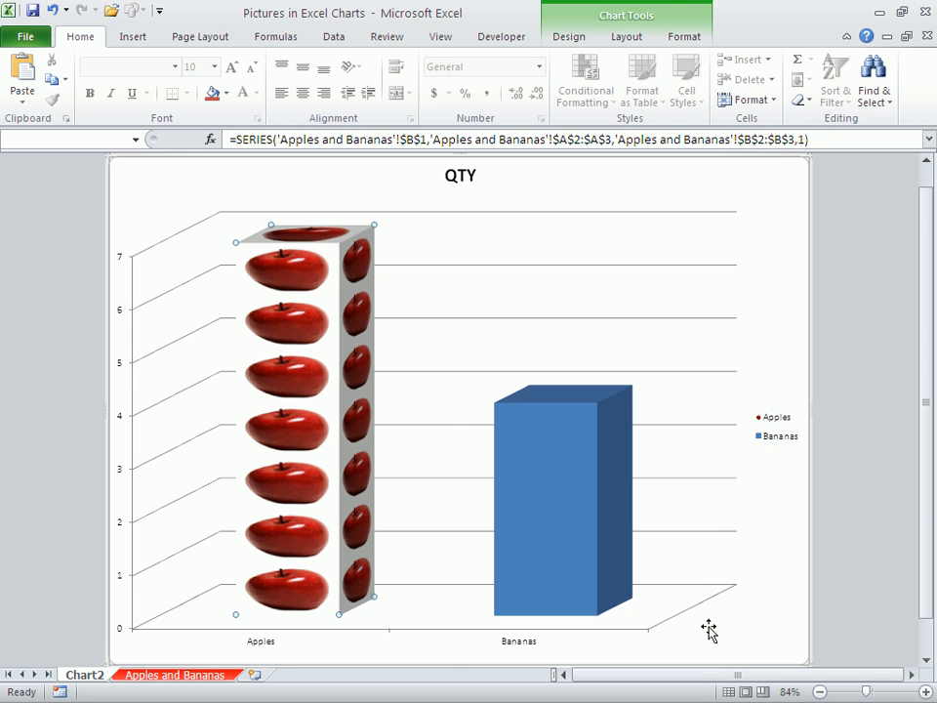
pyautogui.moveTo(426, 646)
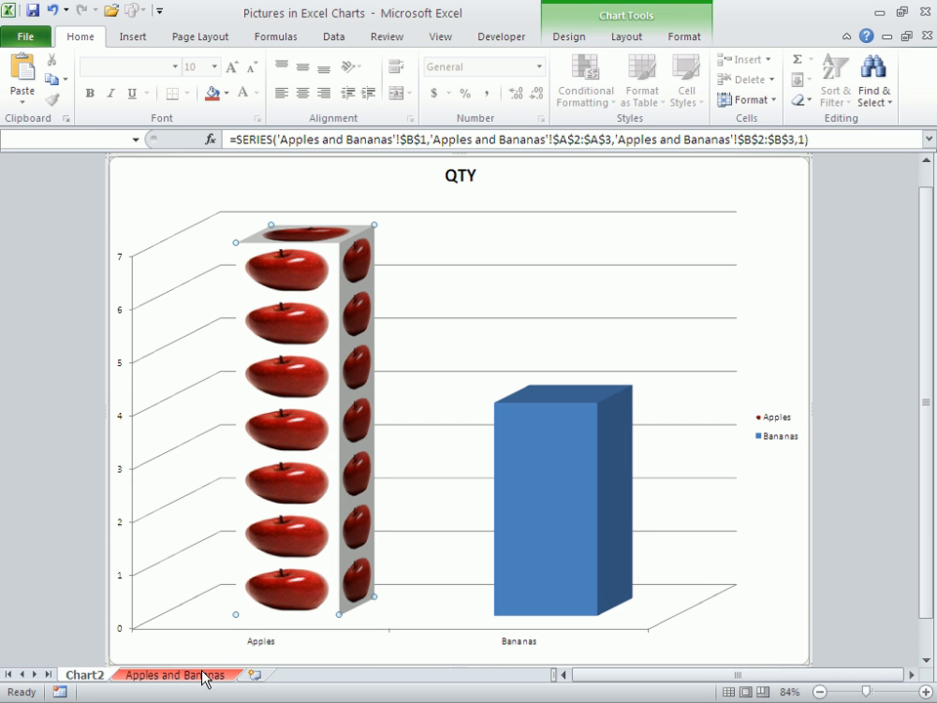
# Copy the banana picture from the Apples and Bananas sheet into the Bananas column.
pyautogui.click(186, 672)
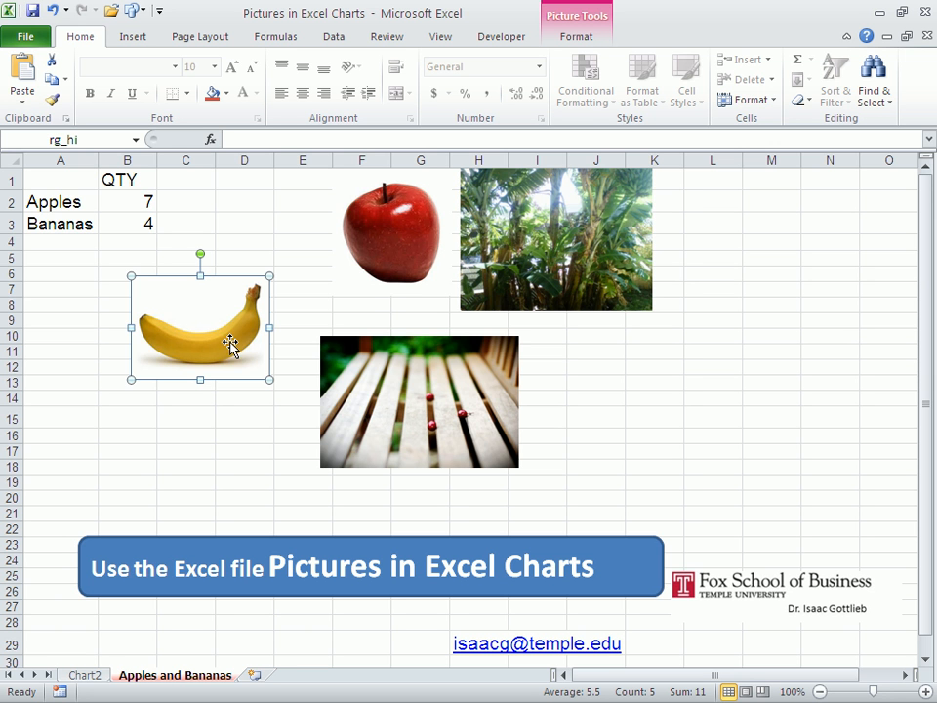
pyautogui.moveTo(206, 509)
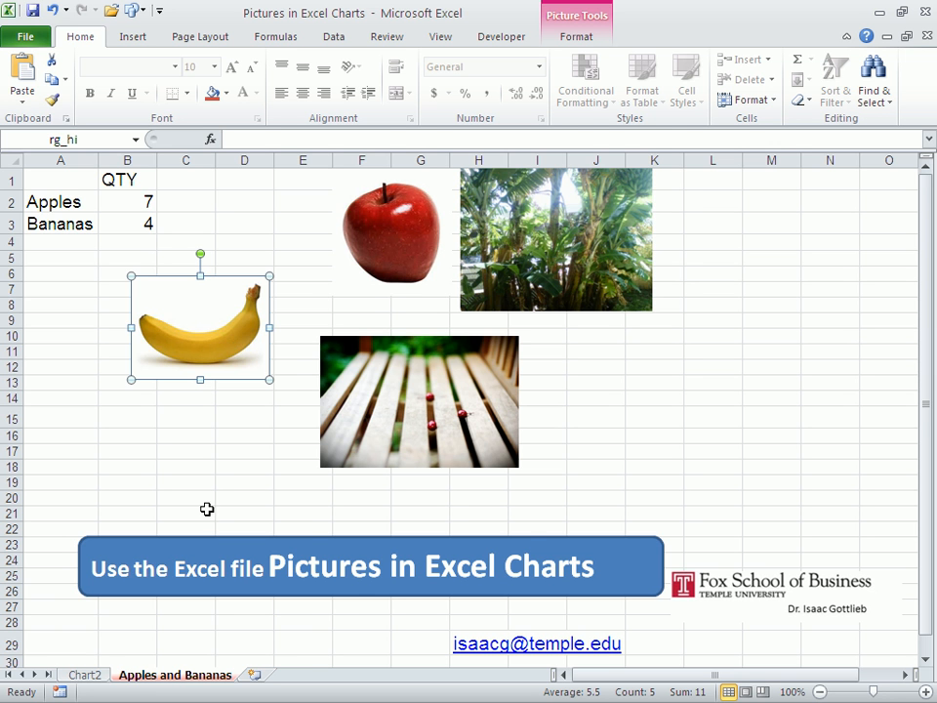
pyautogui.click(83, 675)
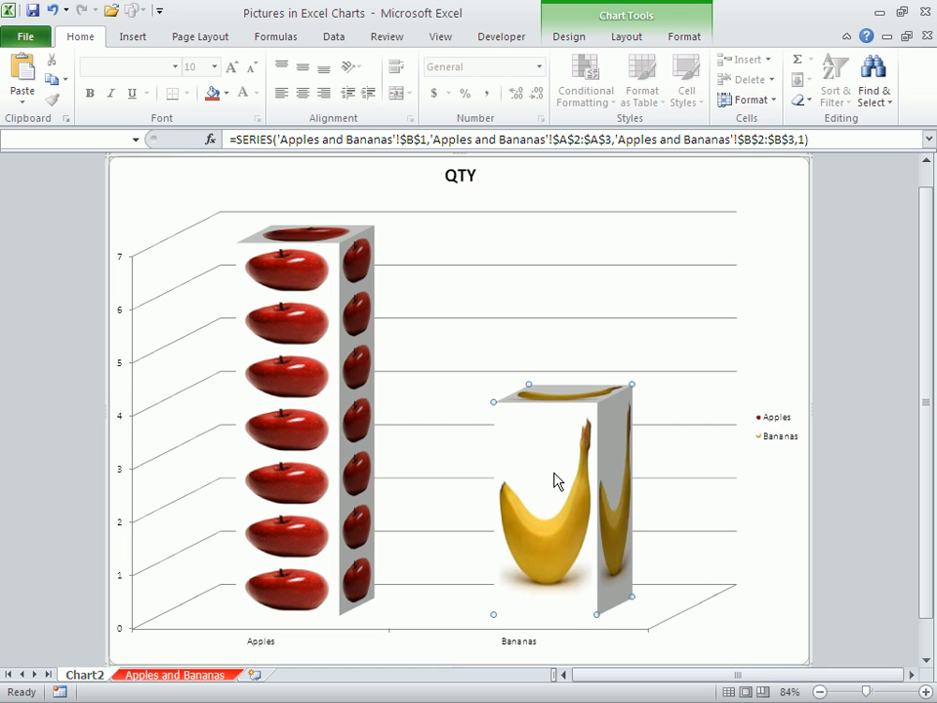
# Set the Bananas column picture fill to Stack and Scale at 1 unit per picture.
pyautogui.rightClick(558, 480)
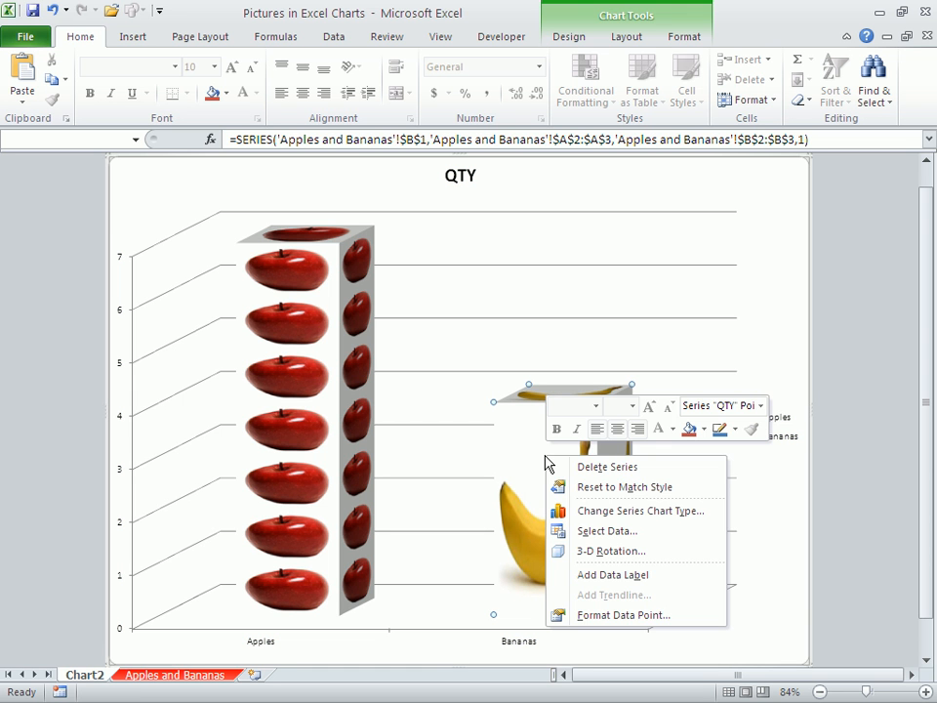
pyautogui.moveTo(619, 615)
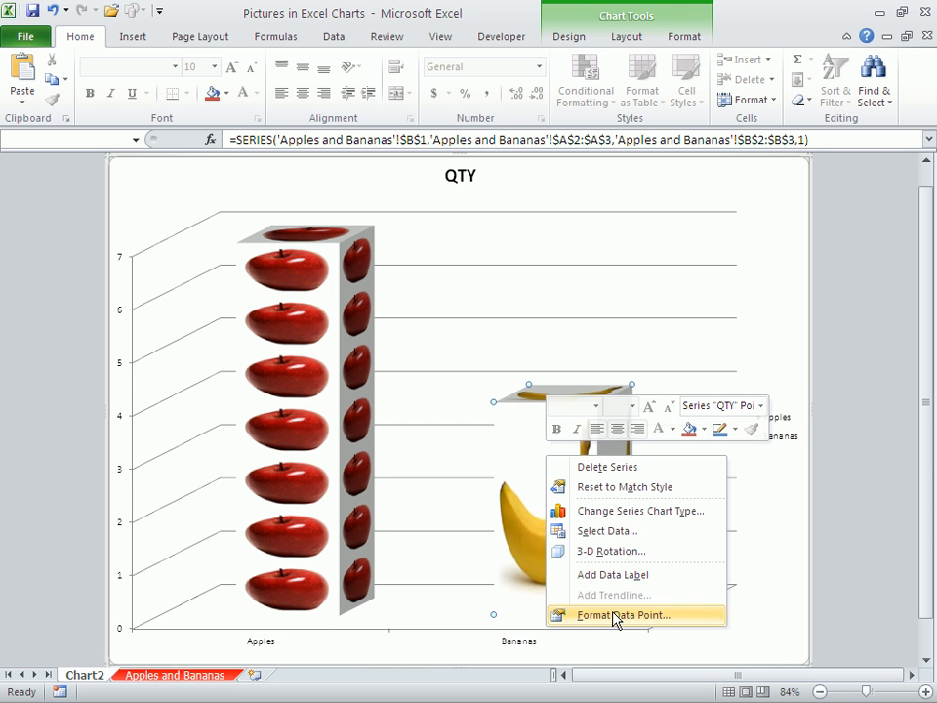
pyautogui.click(619, 613)
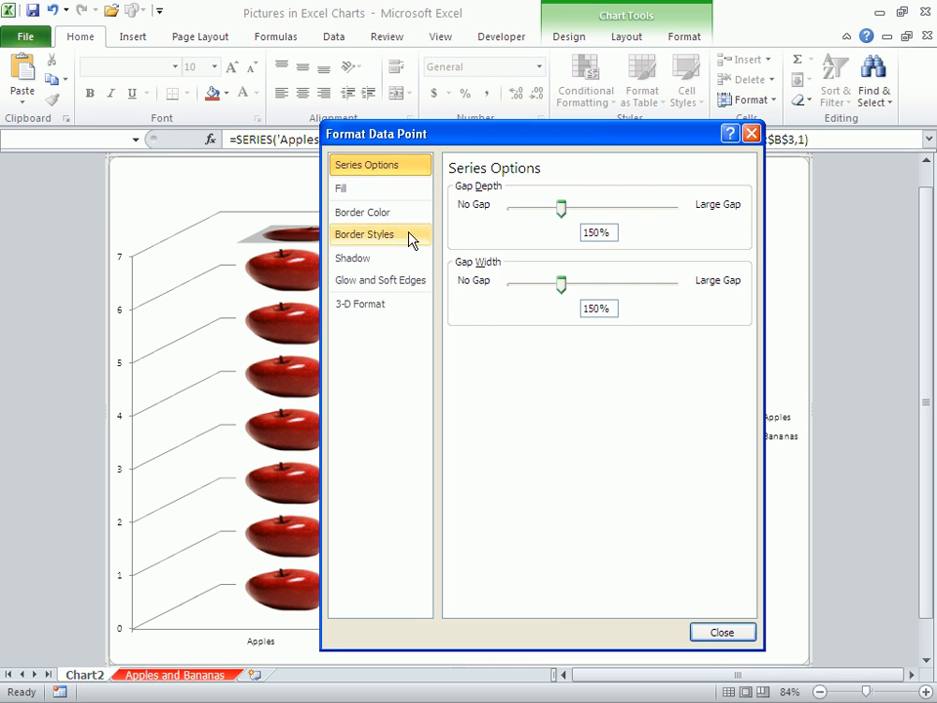
pyautogui.click(340, 187)
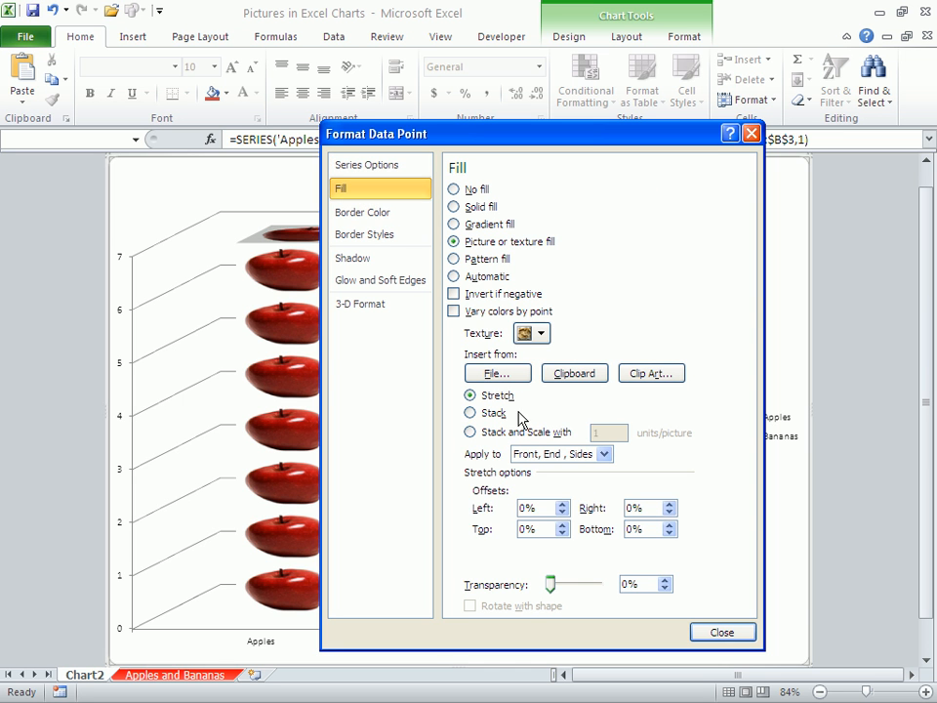
pyautogui.click(470, 433)
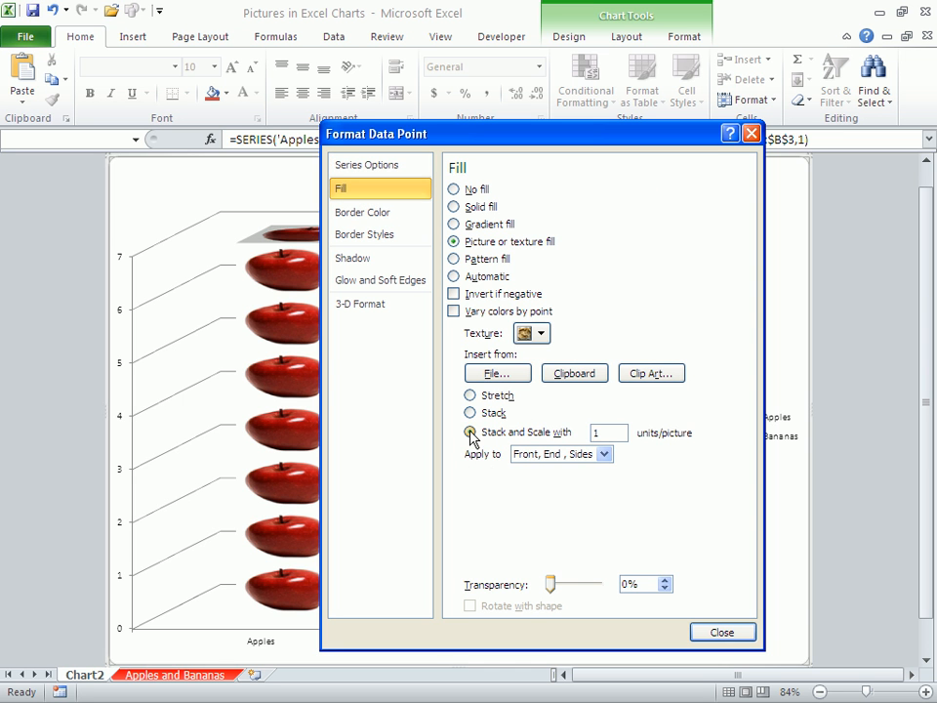
pyautogui.click(723, 632)
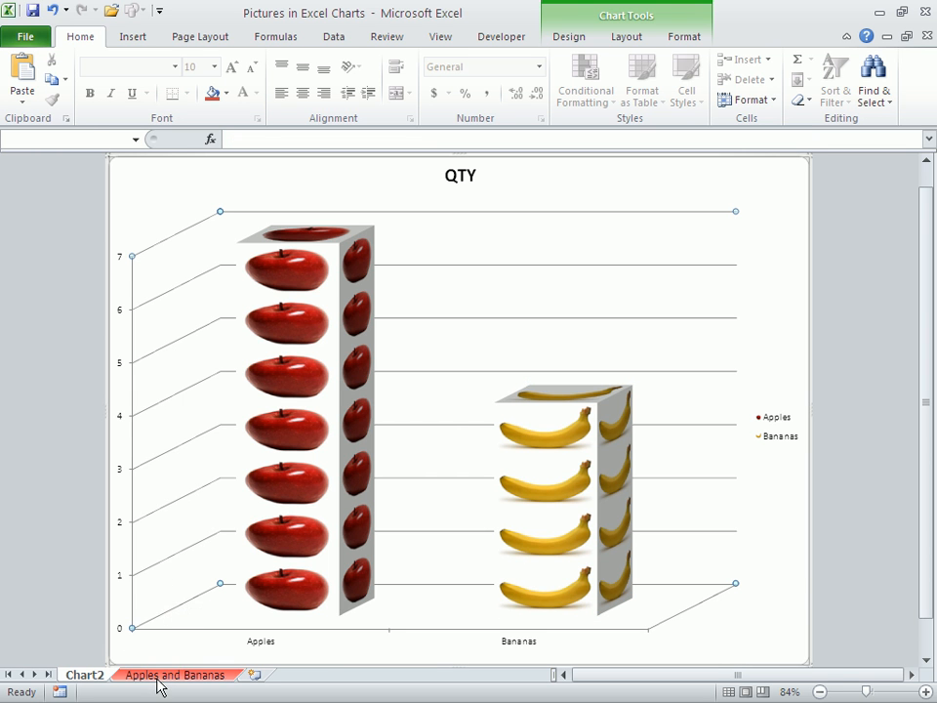
# Paste the palm-tree photo onto the chart walls, then copy the bench photo.
pyautogui.click(177, 674)
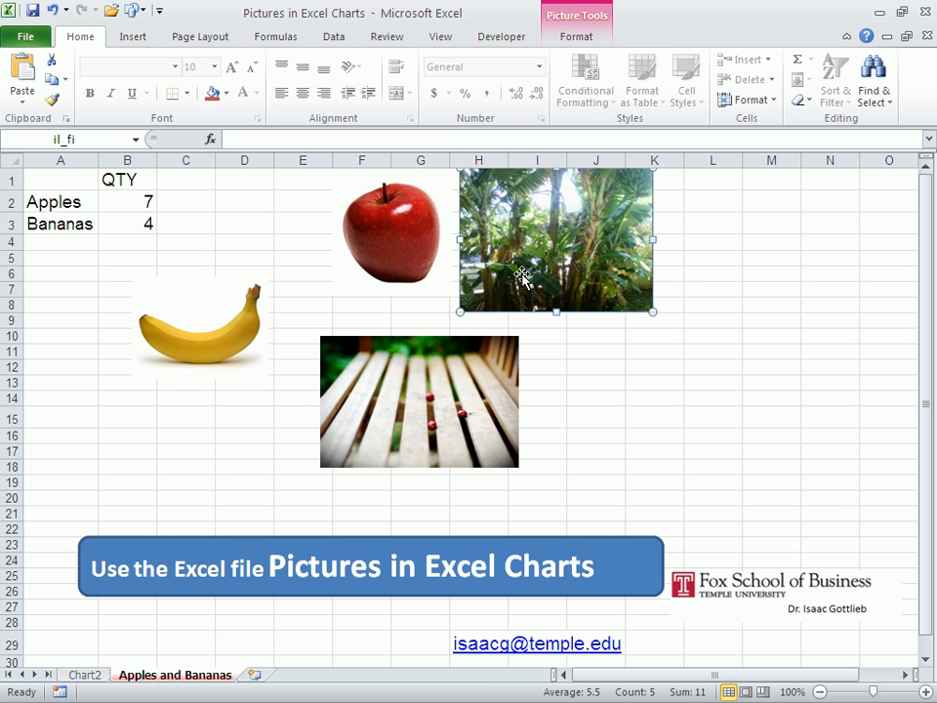
pyautogui.moveTo(518, 276)
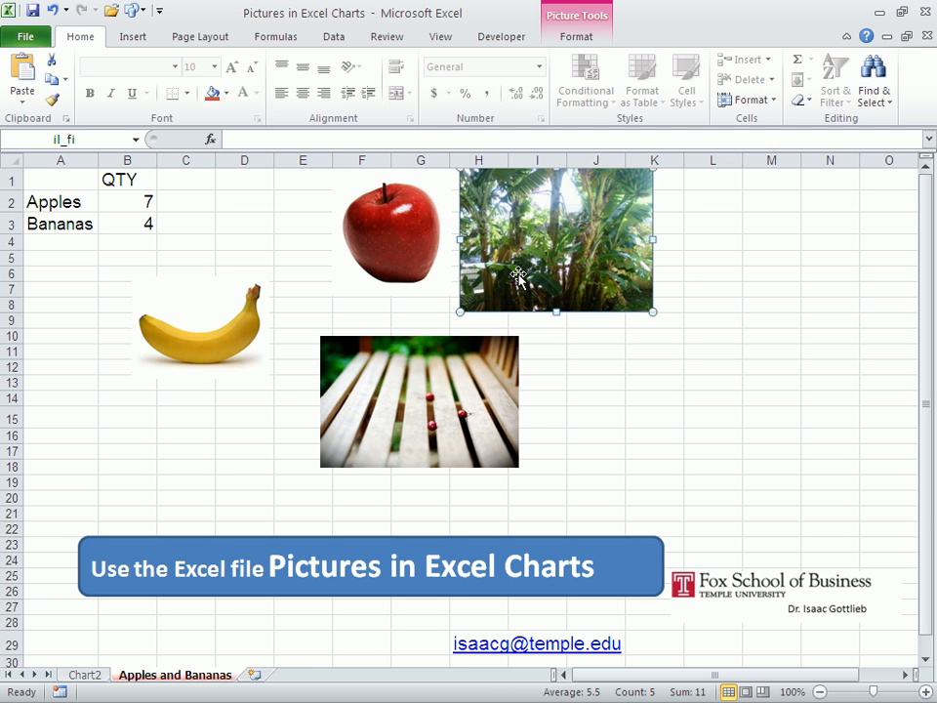
pyautogui.click(86, 675)
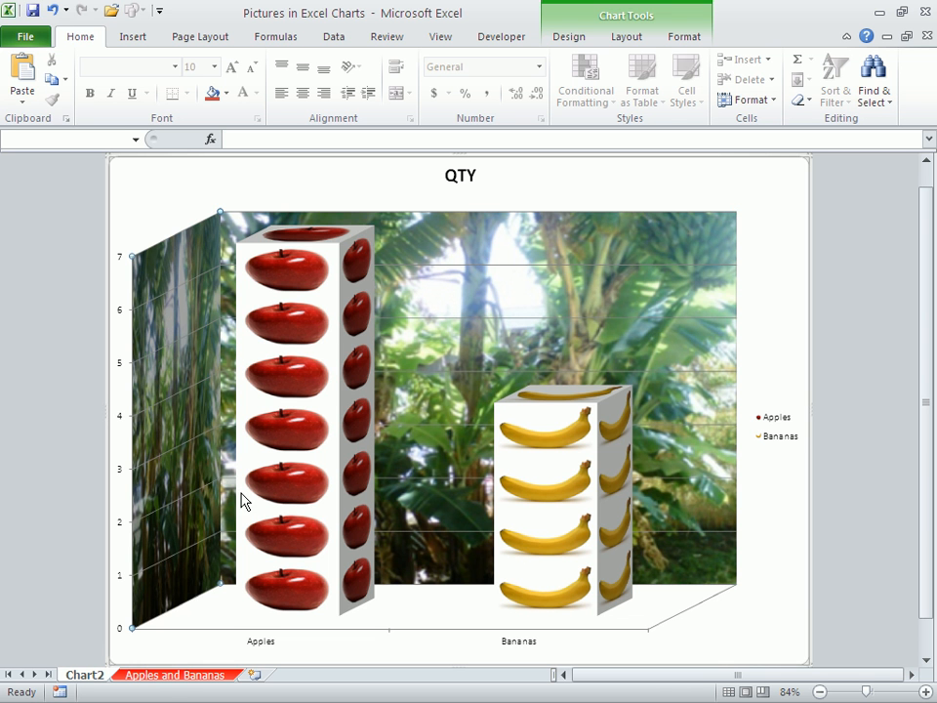
pyautogui.click(176, 674)
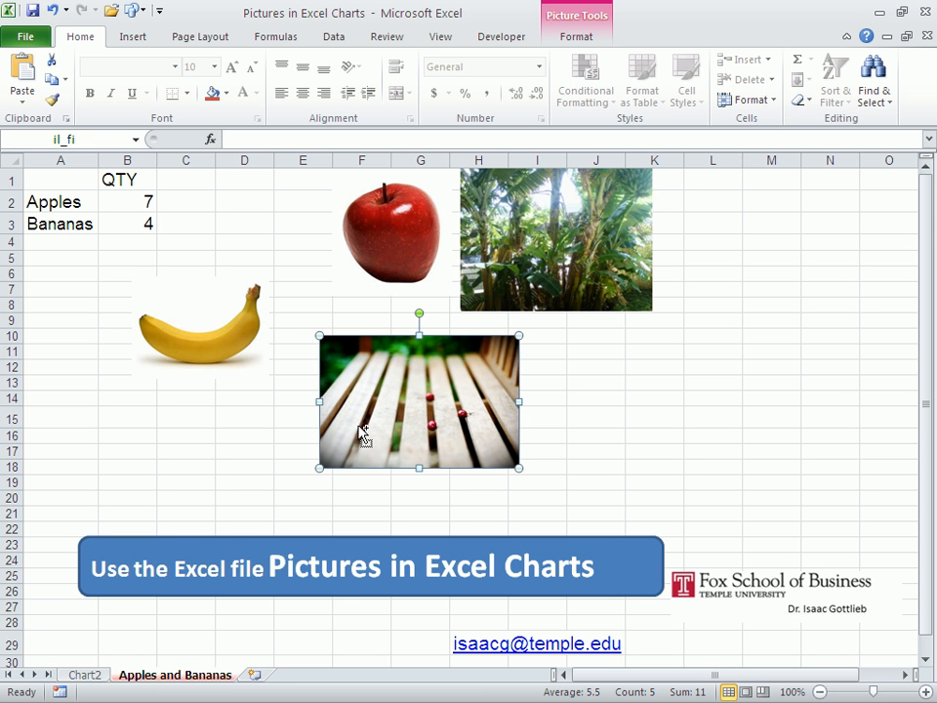
pyautogui.moveTo(86, 675)
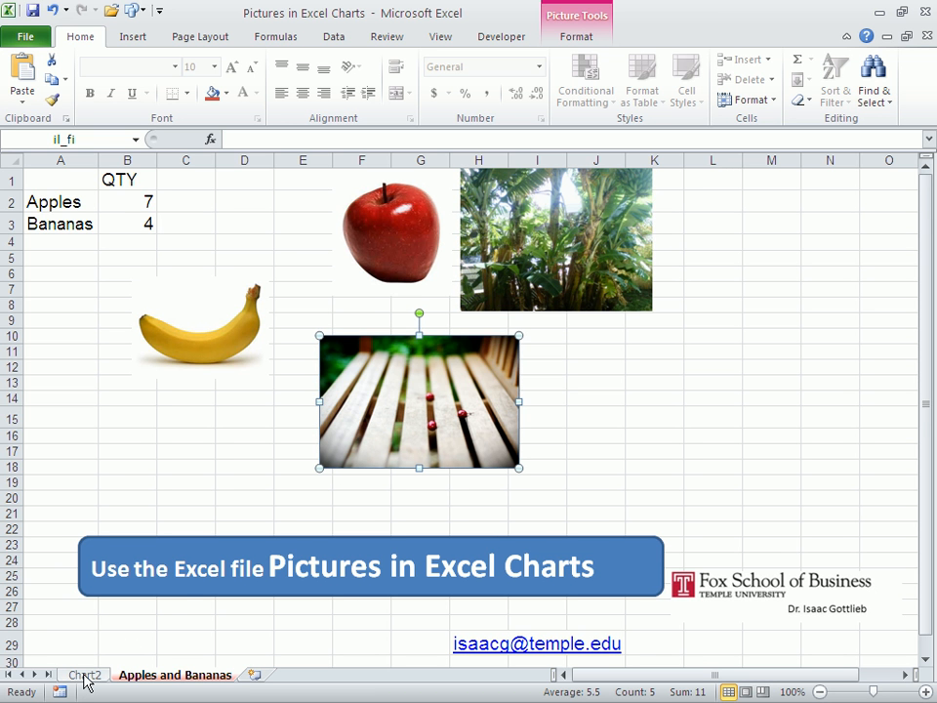
pyautogui.click(81, 674)
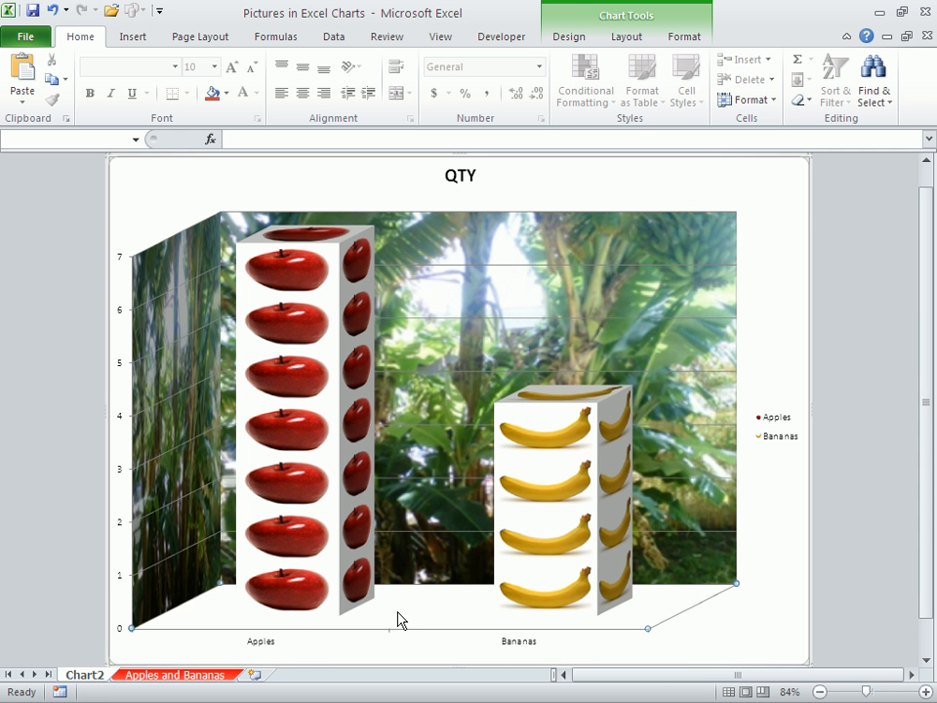